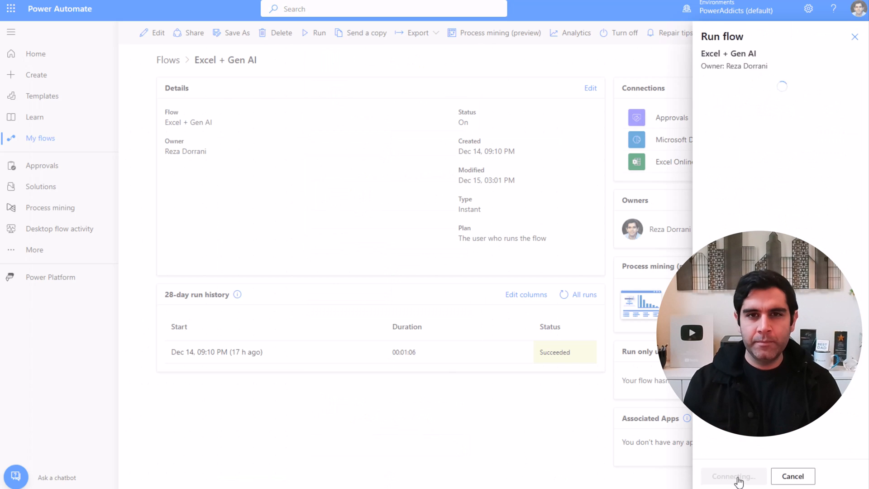
Start a run of the Excel + Gen AI flow from its details page.
{"action": "left_click", "coordinate": [732, 475]}
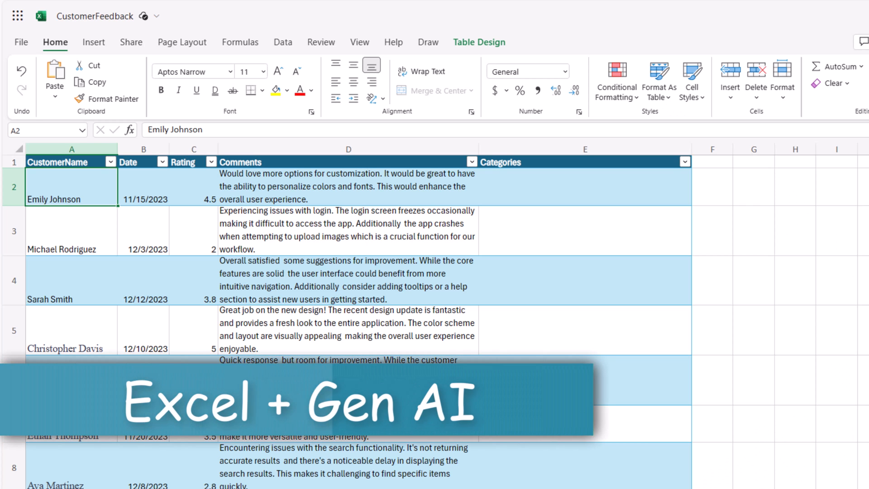
{"action": "left_click", "coordinate": [348, 186]}
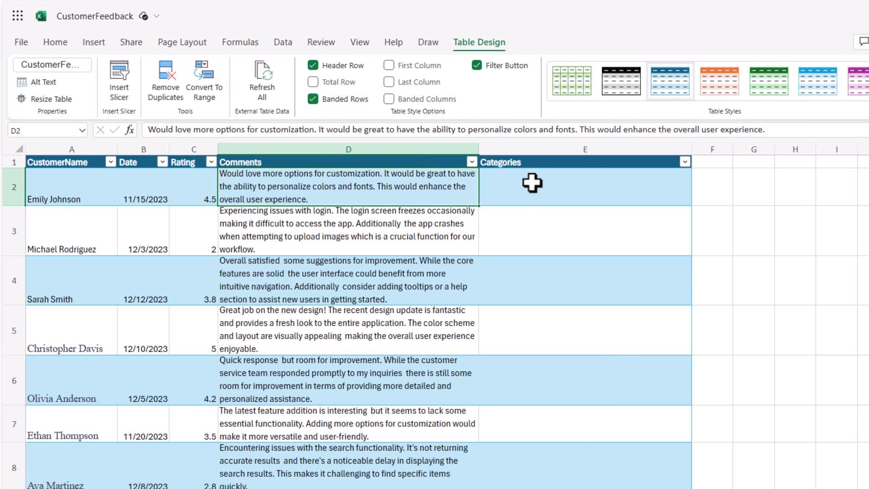
{"action": "left_click", "coordinate": [348, 161]}
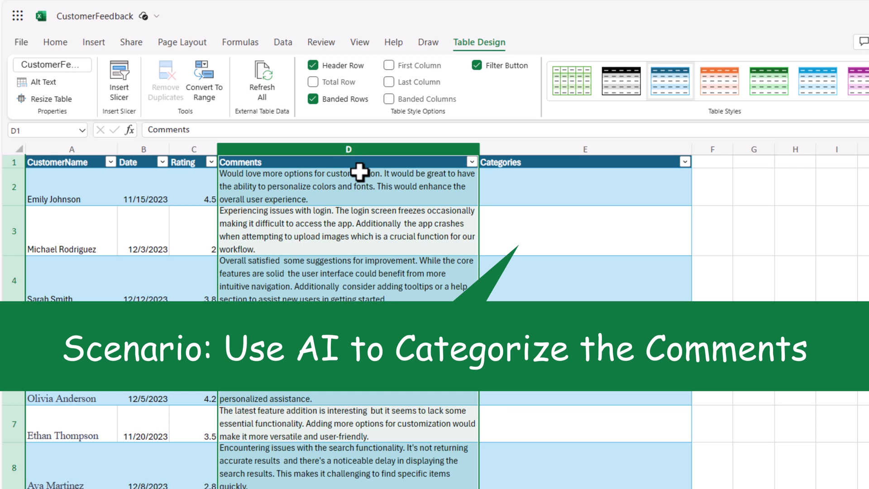
{"action": "left_click", "coordinate": [583, 187]}
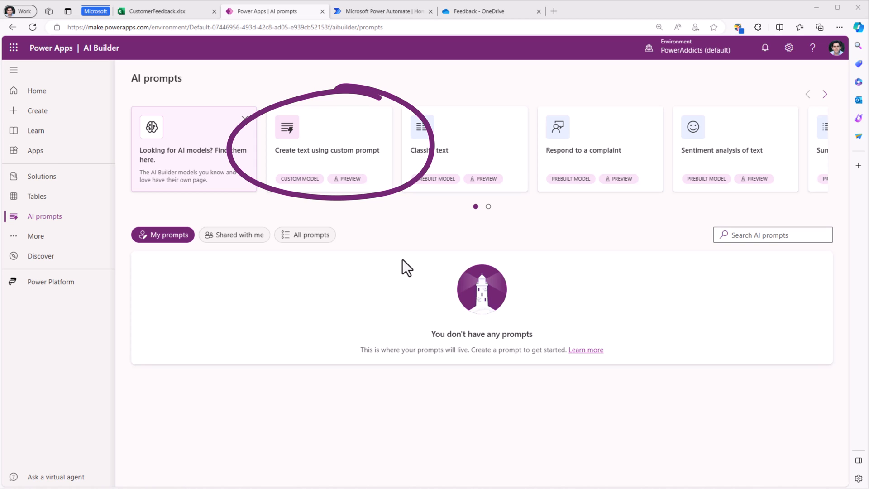
Navigate from the Power Apps home through More to the AI hub.
{"action": "left_click", "coordinate": [36, 91]}
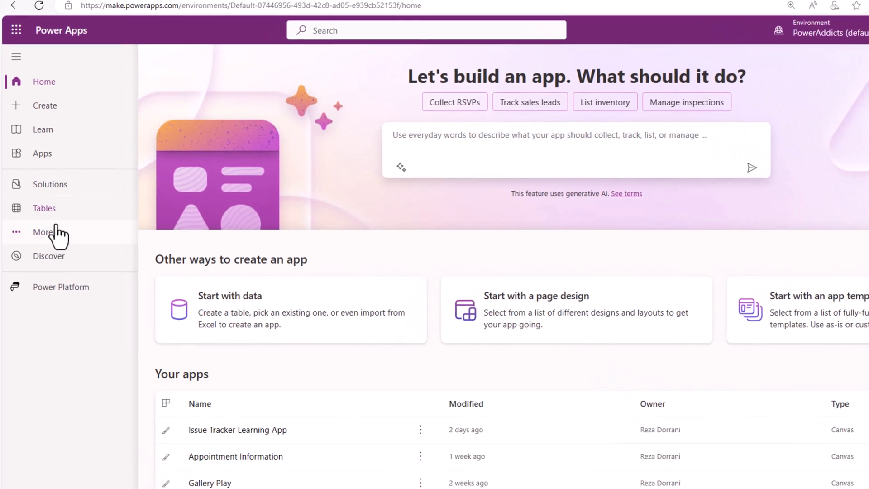
{"action": "left_click", "coordinate": [42, 232]}
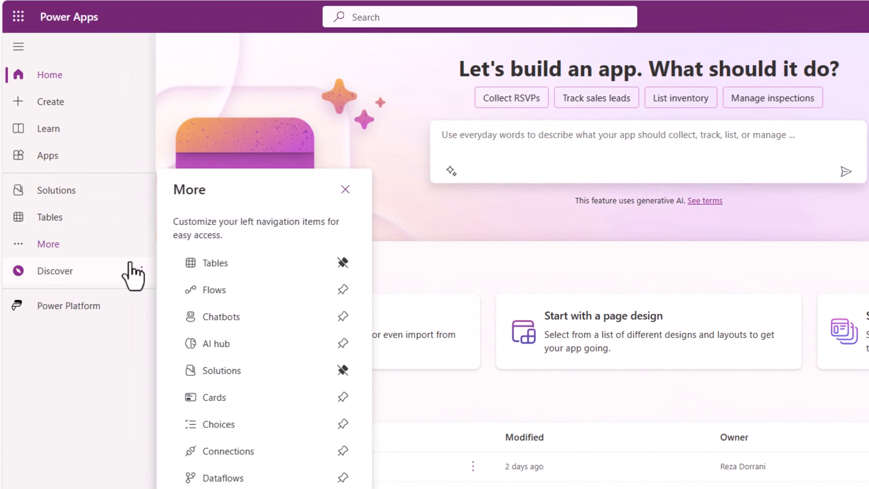
{"action": "mouse_move", "coordinate": [216, 343]}
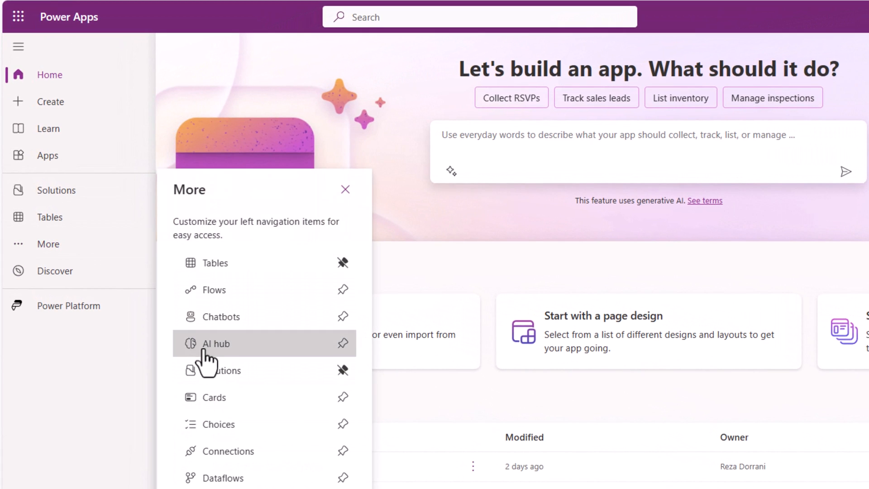
{"action": "left_click", "coordinate": [216, 343]}
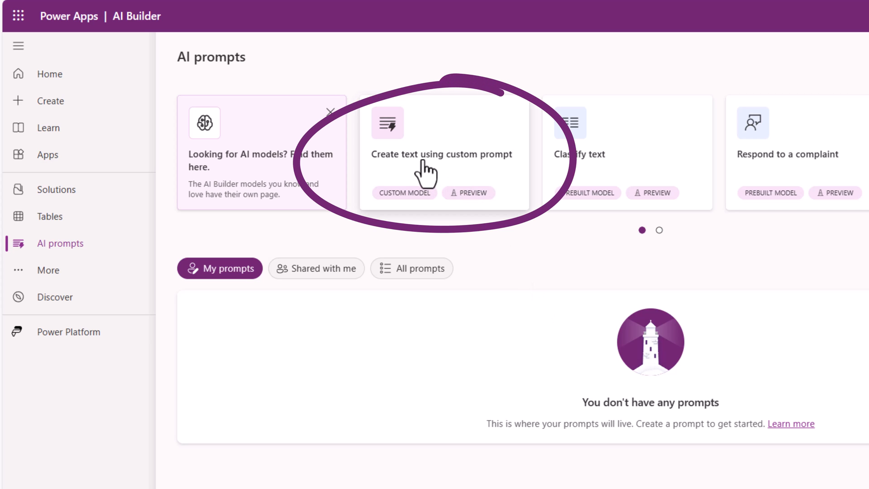
Start a custom prompt and browse the Classify, Summarize and action-points examples before choosing the custom task.
{"action": "left_click", "coordinate": [441, 154]}
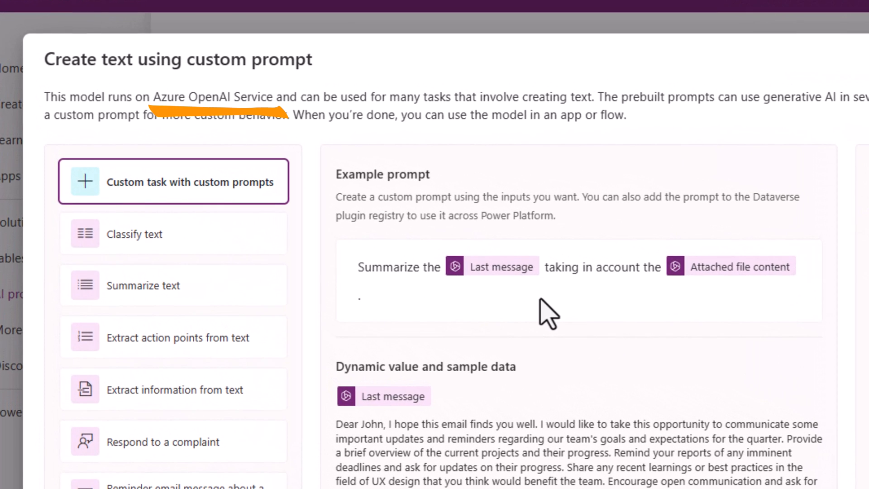
{"action": "left_click", "coordinate": [144, 233]}
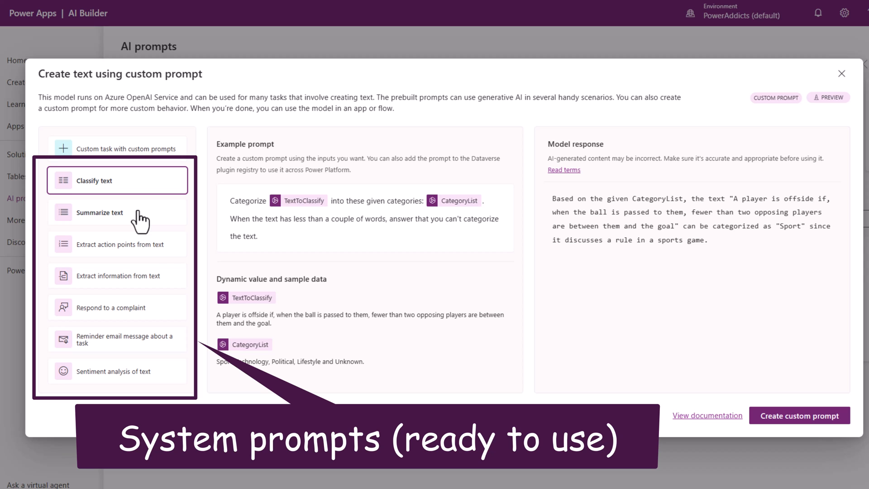
{"action": "left_click", "coordinate": [99, 212]}
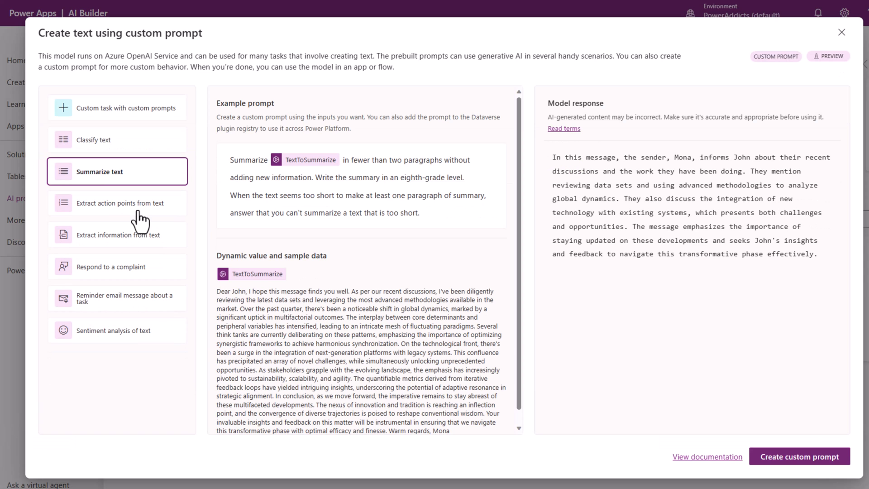
{"action": "left_click", "coordinate": [117, 203]}
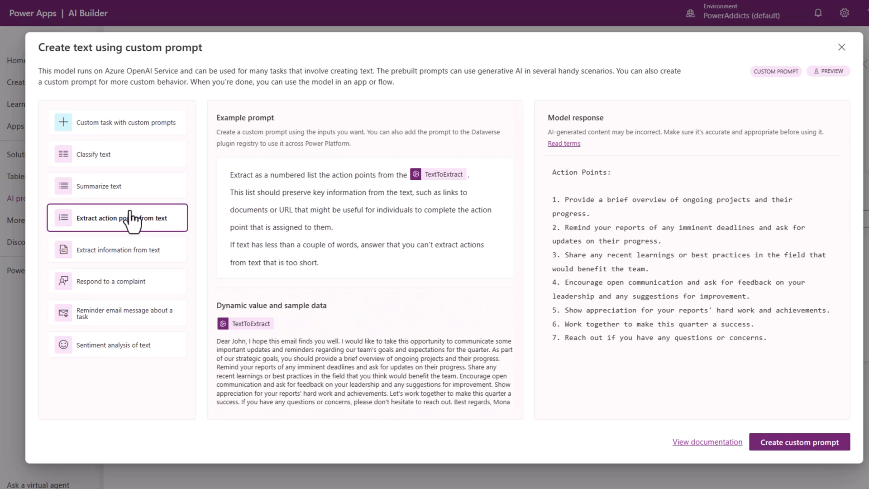
{"action": "mouse_move", "coordinate": [136, 230]}
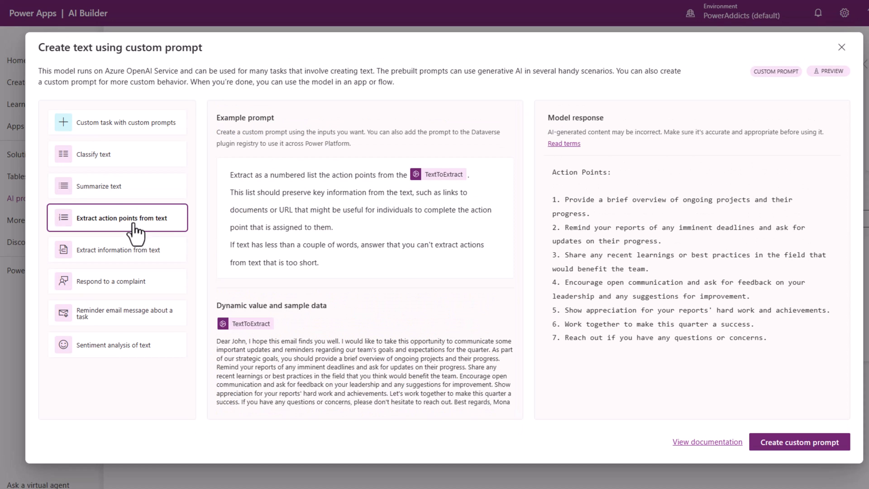
{"action": "mouse_move", "coordinate": [131, 285]}
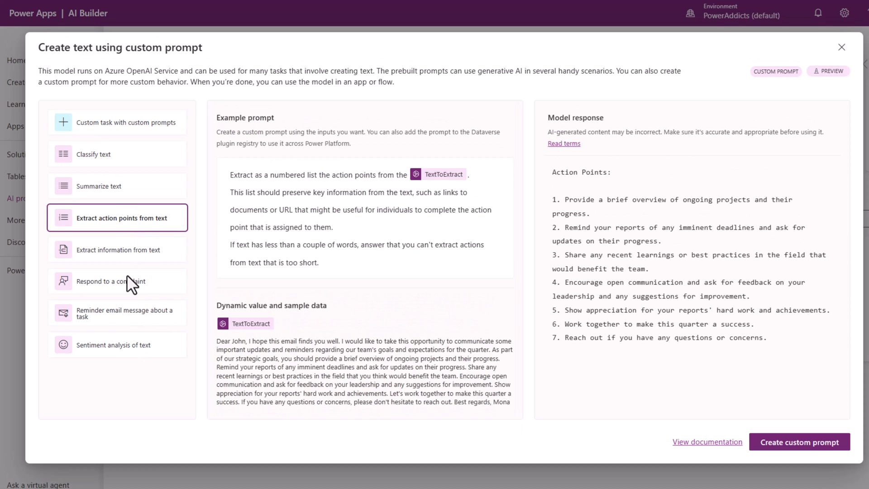
{"action": "left_click", "coordinate": [129, 123]}
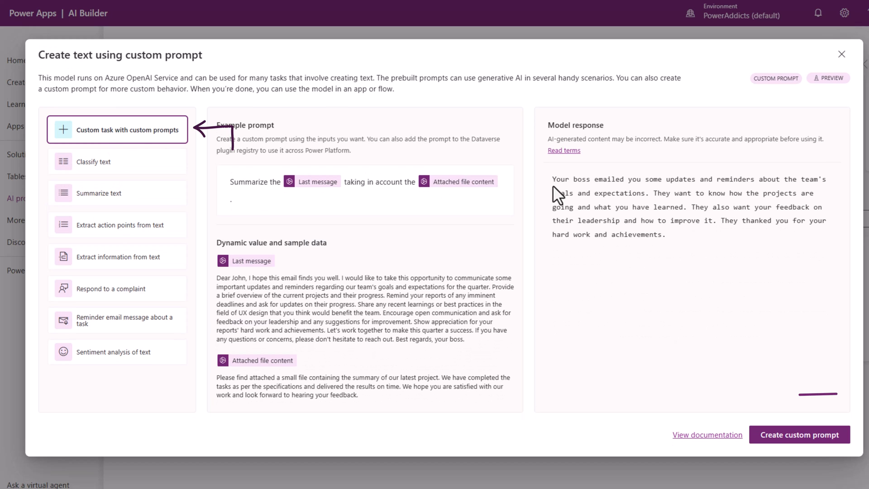
Write the prompt 'For the following text [feedback], categorize the information into the following categories:' with a 'feedback' dynamic input.
{"action": "left_click", "coordinate": [799, 434]}
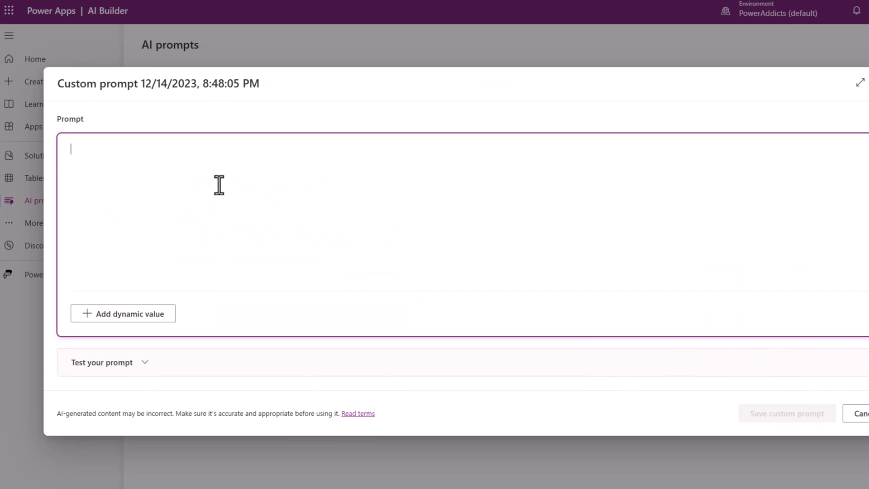
{"action": "type", "text": "For the following text"}
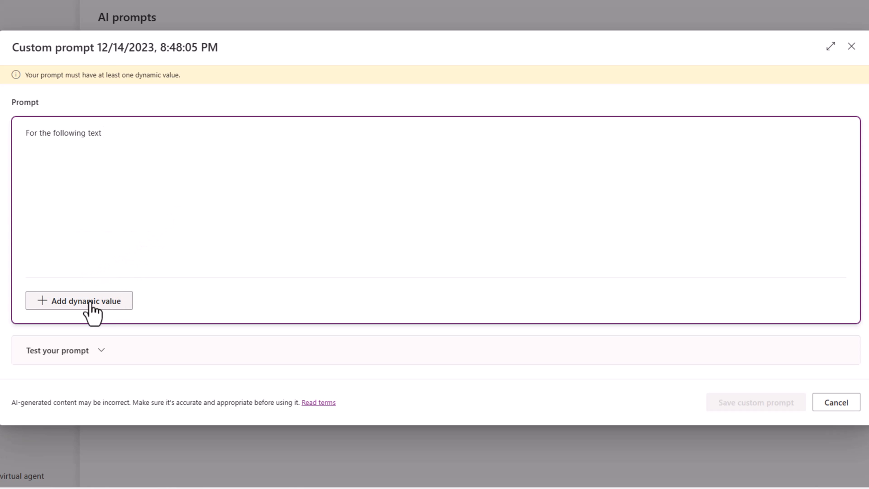
{"action": "left_click", "coordinate": [78, 300]}
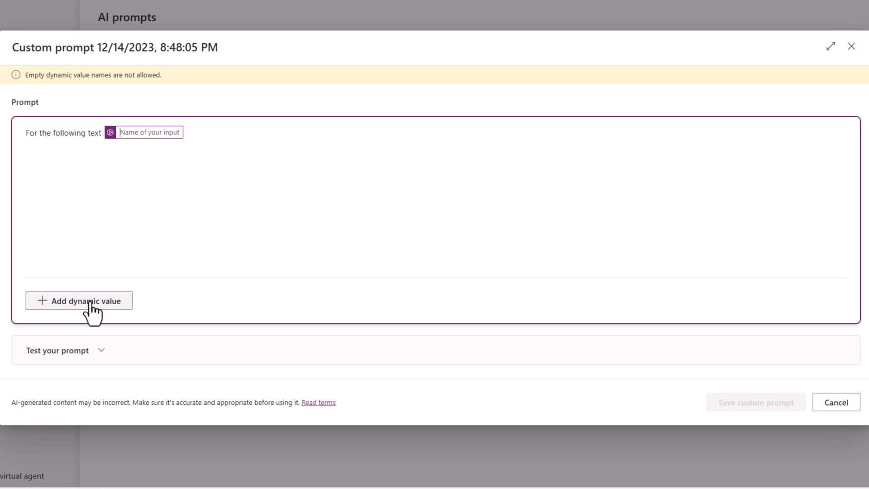
{"action": "type", "text": "feedback"}
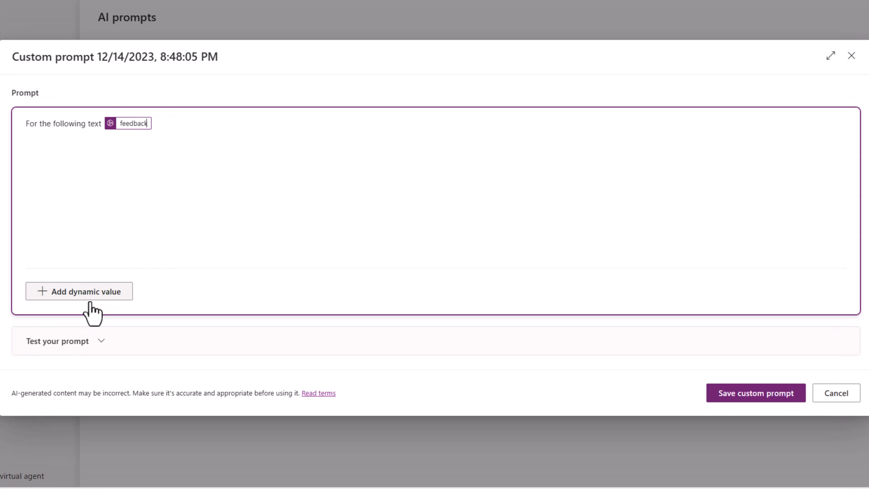
{"action": "mouse_move", "coordinate": [146, 135]}
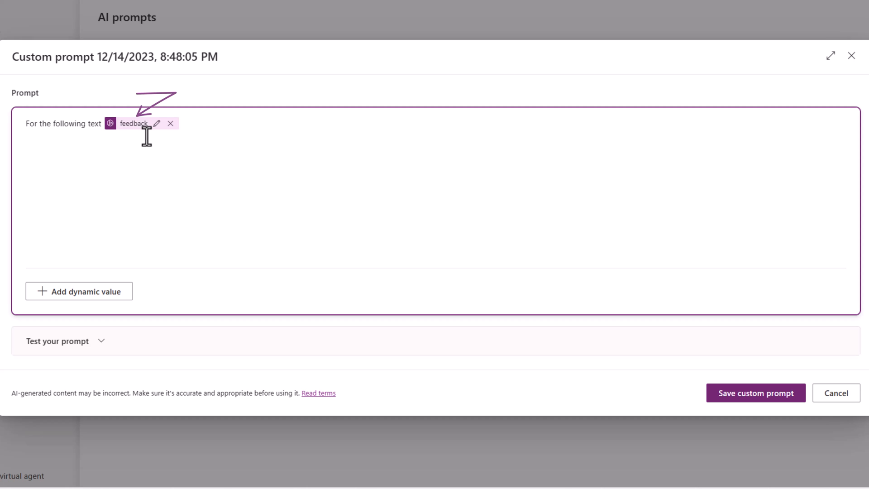
{"action": "left_click", "coordinate": [183, 123]}
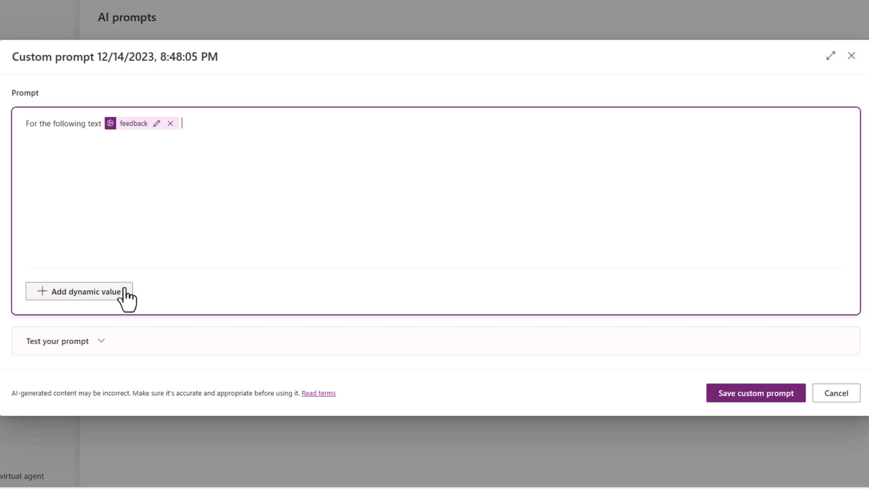
{"action": "mouse_move", "coordinate": [162, 183]}
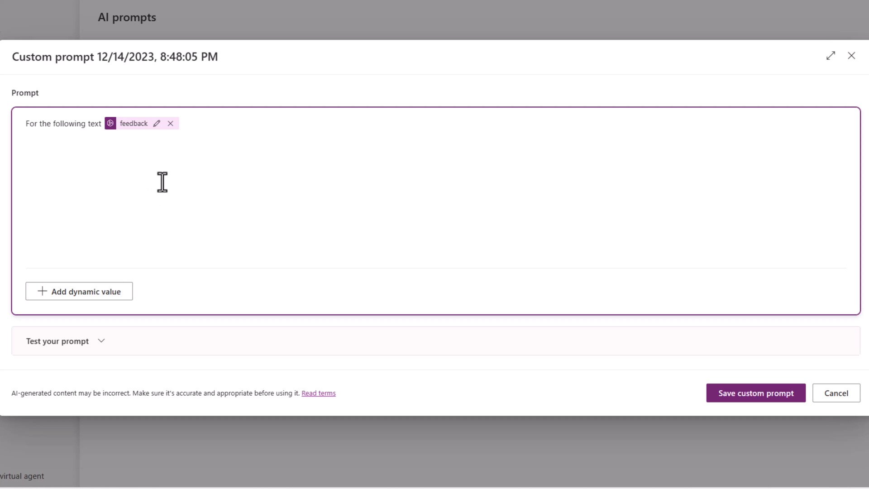
{"action": "mouse_move", "coordinate": [117, 135]}
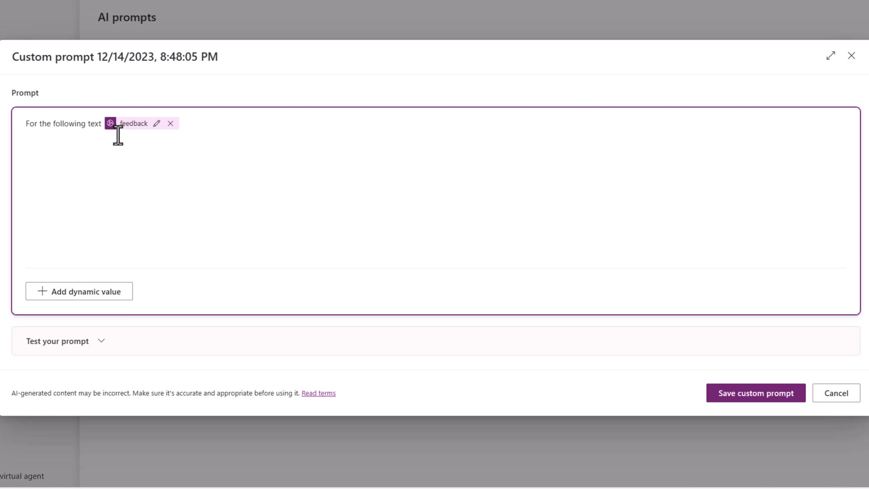
{"action": "type", "text": ", categorize the"}
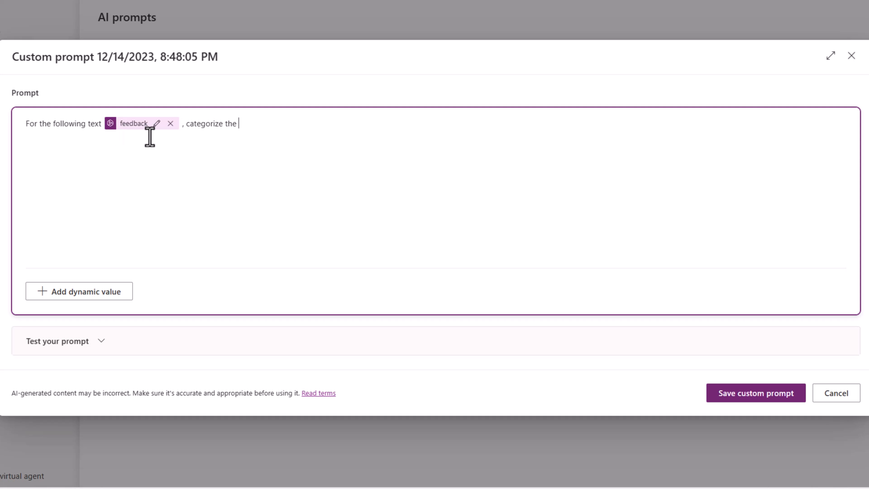
{"action": "type", "text": "information"}
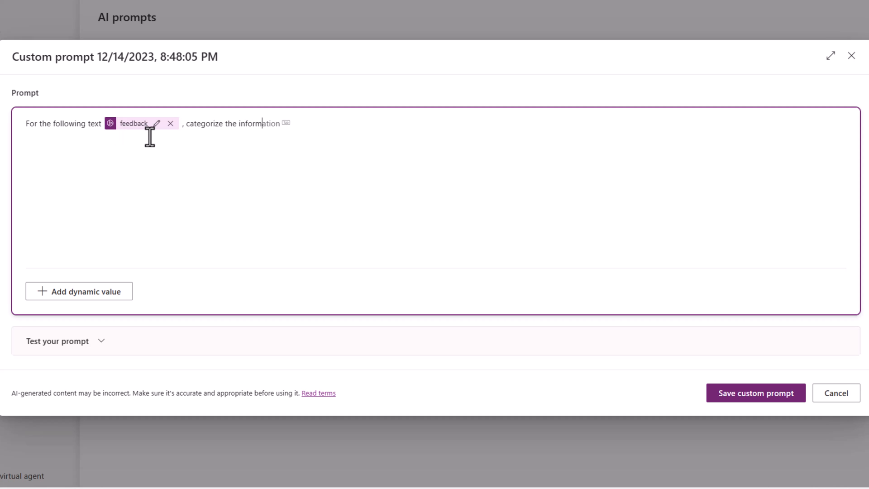
{"action": "type", "text": "into the following categories: \"User Experience\", \"Bug\", \"Design\", \"Customer Support"}
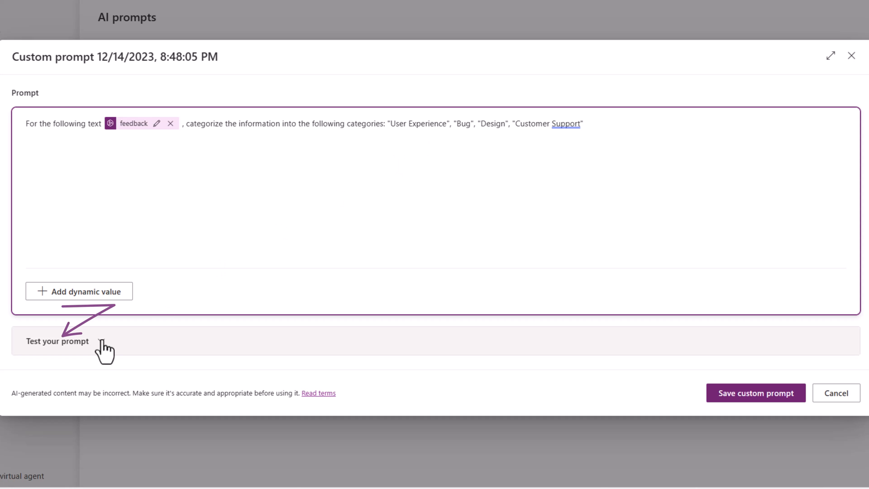
Test the prompt with the sample comment 'Would love more options for customization...'.
{"action": "left_click", "coordinate": [57, 341]}
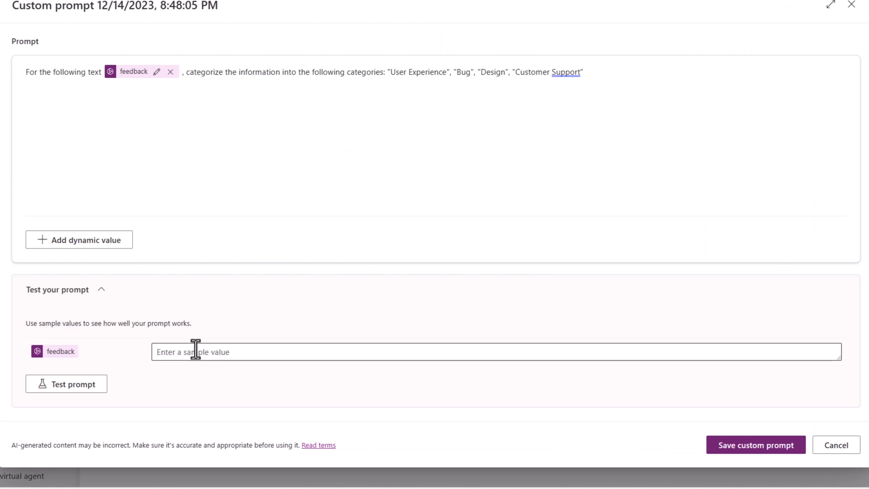
{"action": "type", "text": "Would love more options for customization. It would be great to have the ability to personalize colors and fonts. This would enhance the overall user experience."}
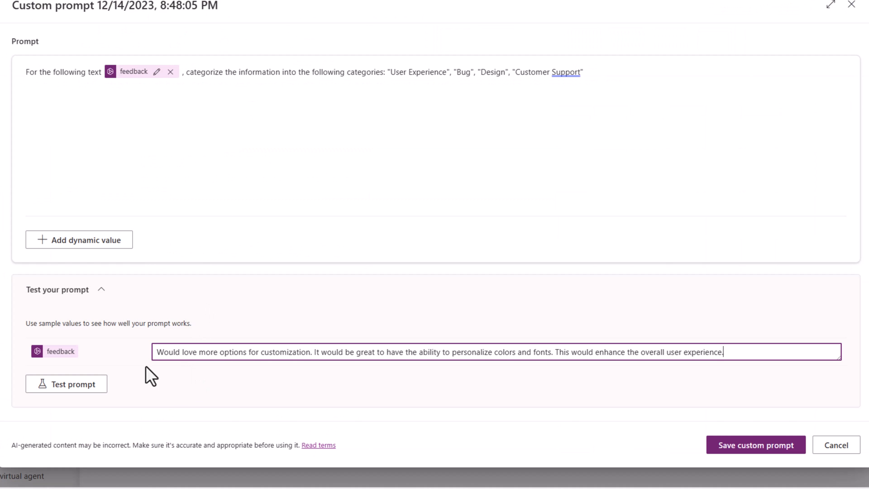
{"action": "left_click", "coordinate": [66, 384]}
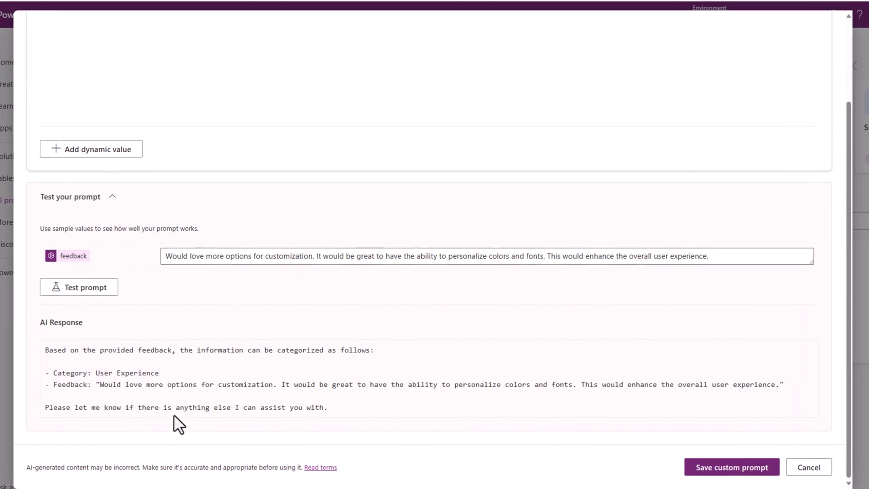
Append 'Response should provide only the category values.' and retest, getting Design, User Experience.
{"action": "scroll", "scroll_direction": "up", "scroll_amount": 3}
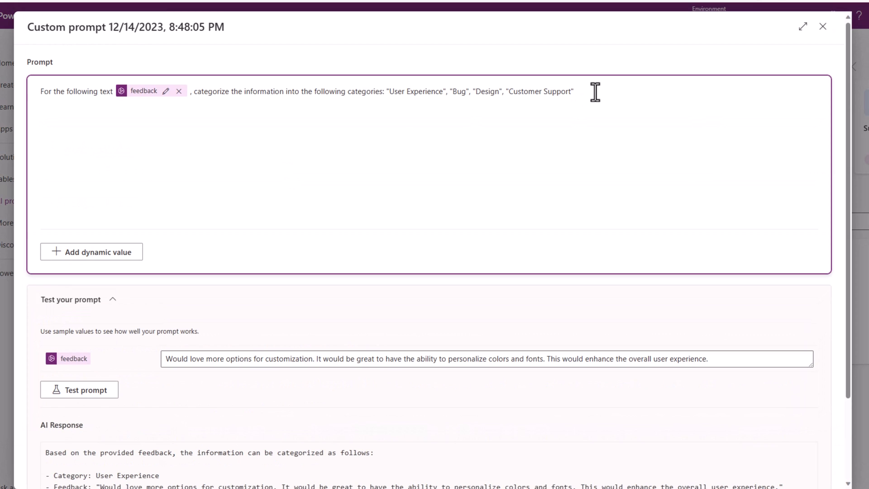
{"action": "type", "text": ". Re"}
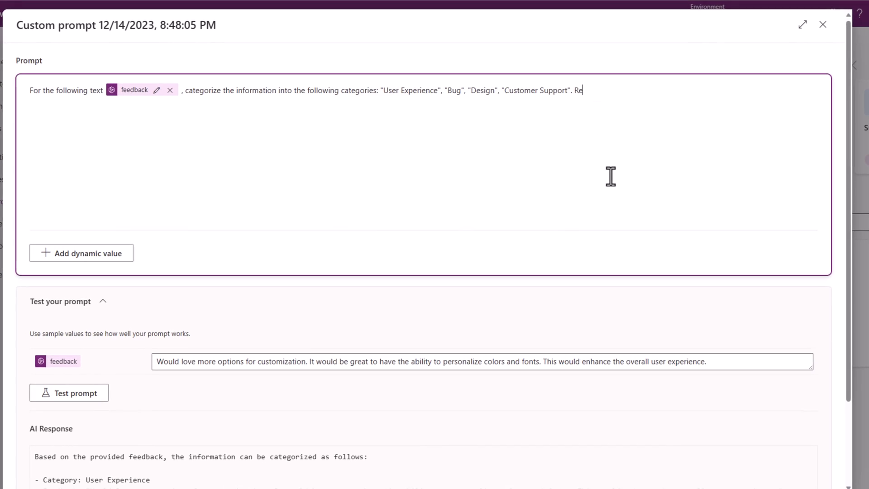
{"action": "type", "text": "sponse should provide only the category values."}
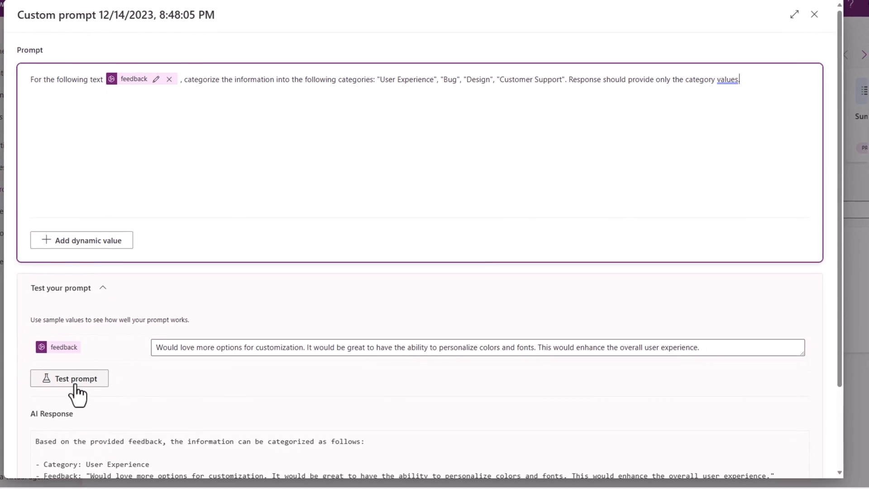
{"action": "left_click", "coordinate": [71, 378]}
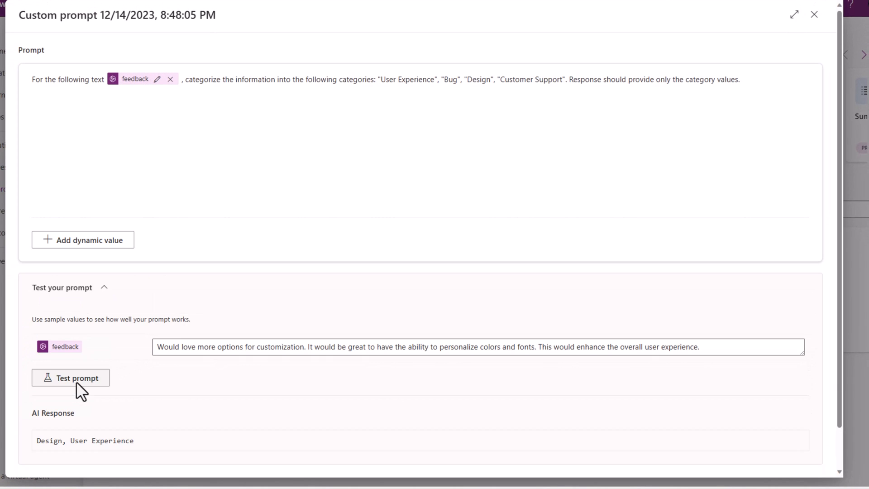
{"action": "scroll", "scroll_direction": "down", "scroll_amount": 3}
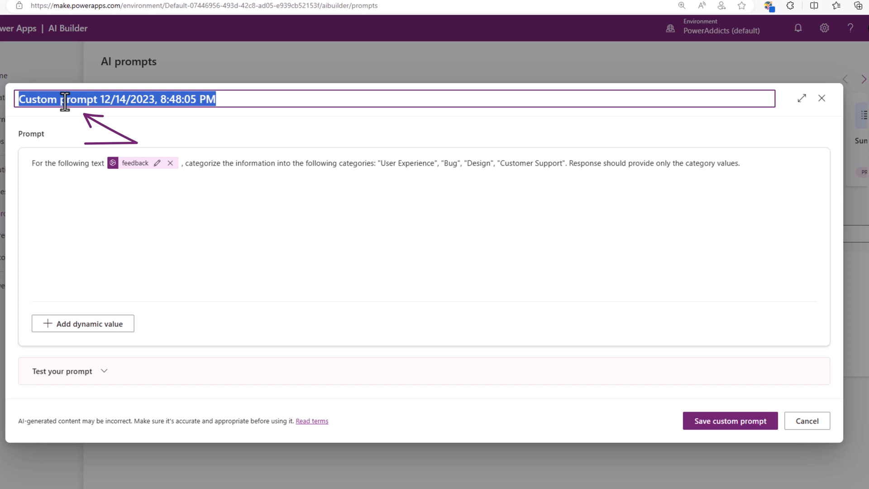
Name the prompt Customer Feedback Categorization, save it and return to the prompts list.
{"action": "type", "text": "Customer Feedback Categorization"}
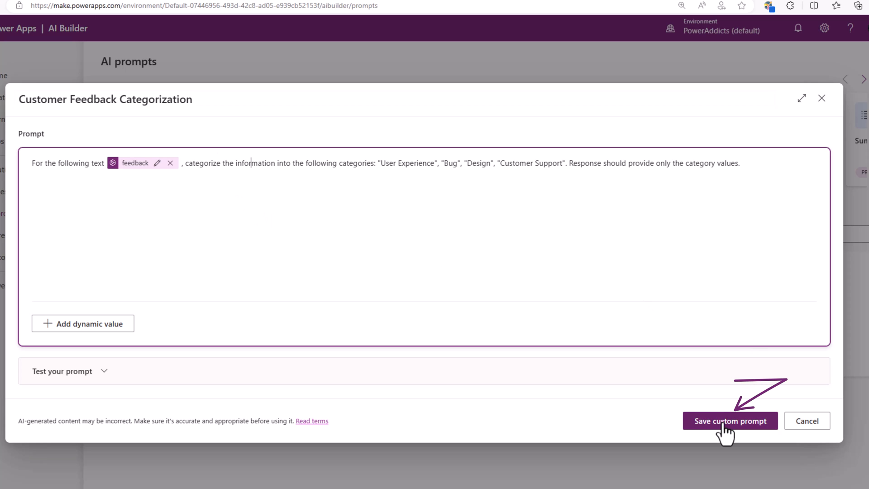
{"action": "left_click", "coordinate": [729, 421]}
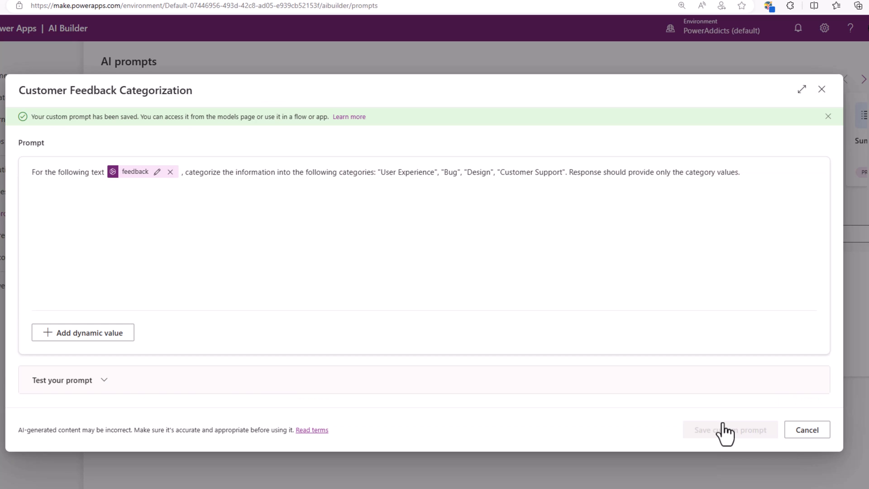
{"action": "mouse_move", "coordinate": [727, 432]}
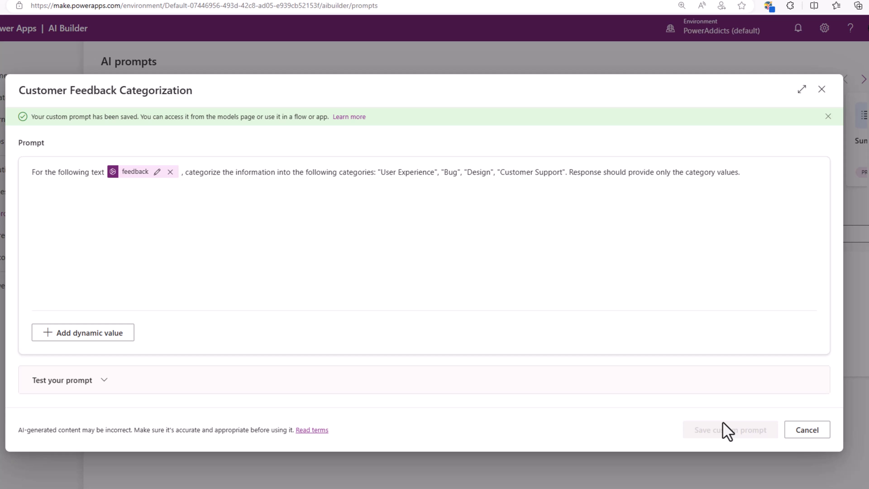
{"action": "mouse_move", "coordinate": [822, 88]}
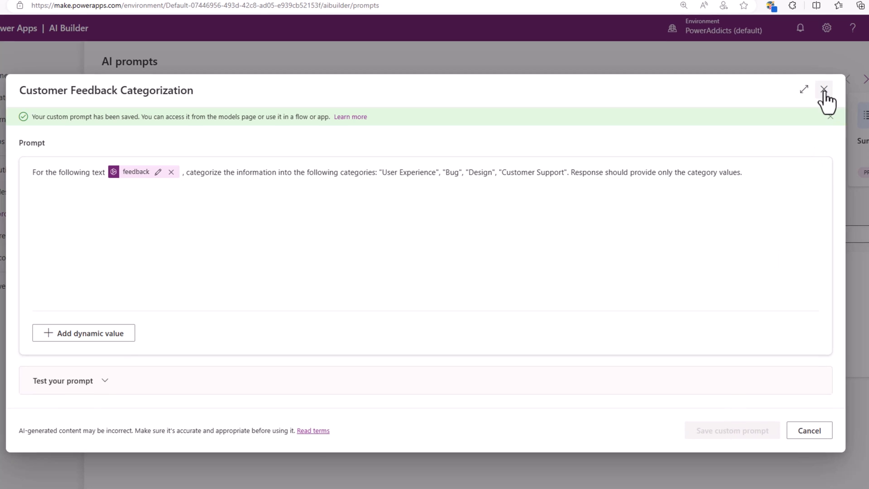
{"action": "left_click", "coordinate": [823, 88]}
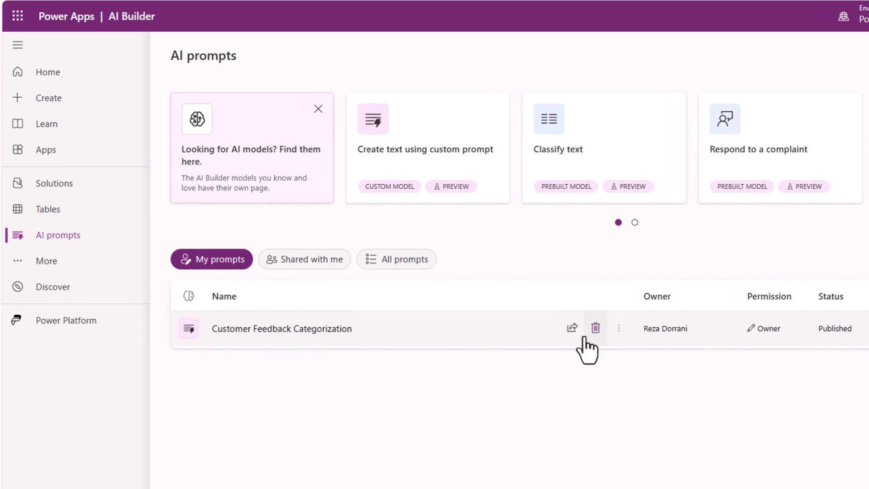
{"action": "mouse_move", "coordinate": [572, 327]}
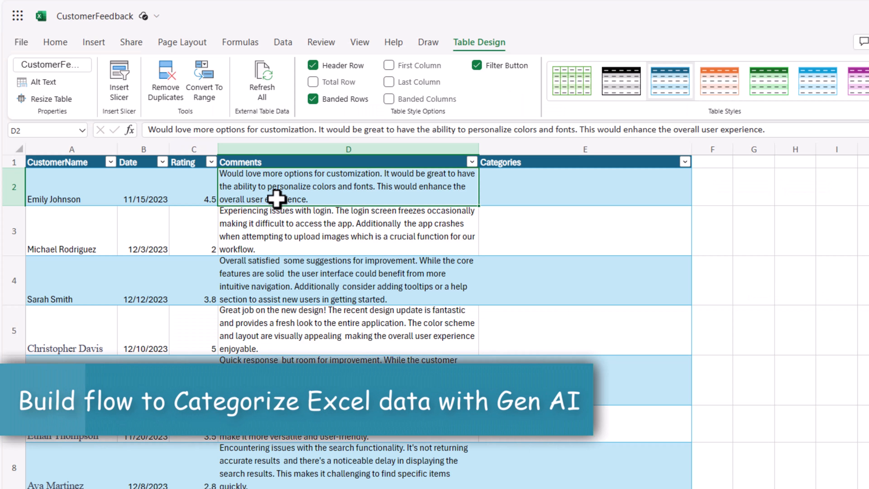
{"action": "mouse_move", "coordinate": [427, 53]}
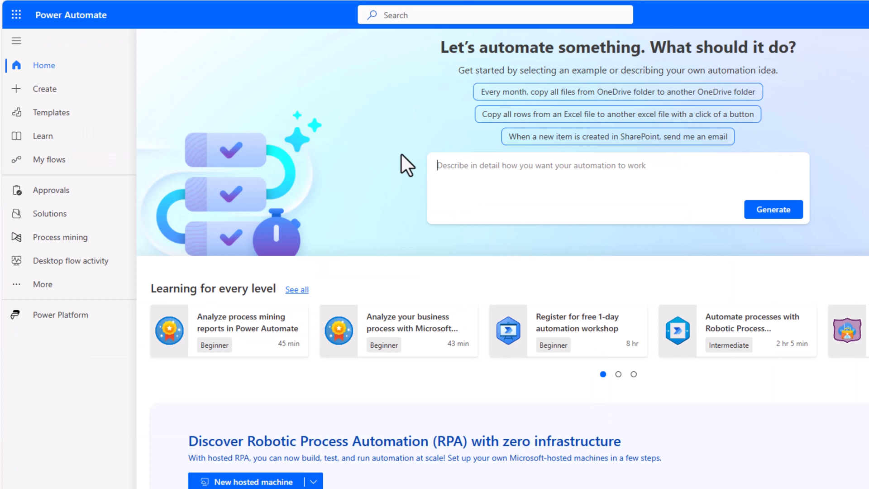
{"action": "mouse_move", "coordinate": [473, 193]}
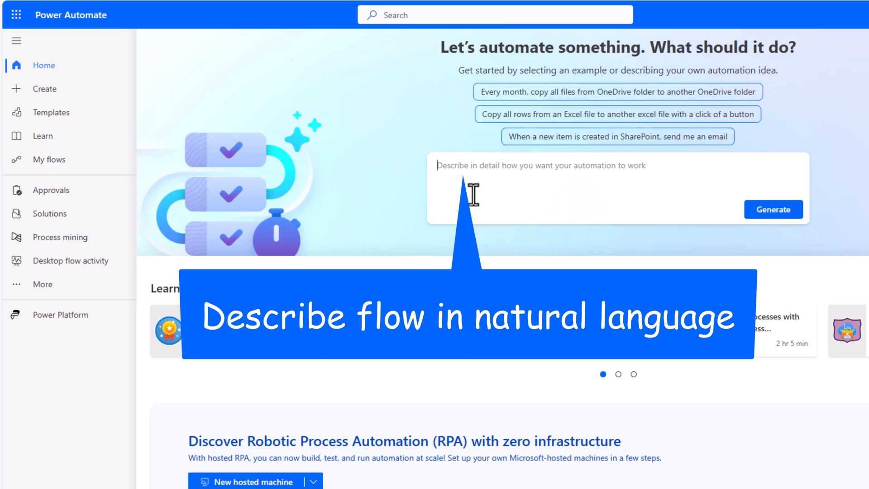
Generate and create a flow from the description 'get rows from an excel file and update rows'.
{"action": "type", "text": "get rows from an excel file and update rows"}
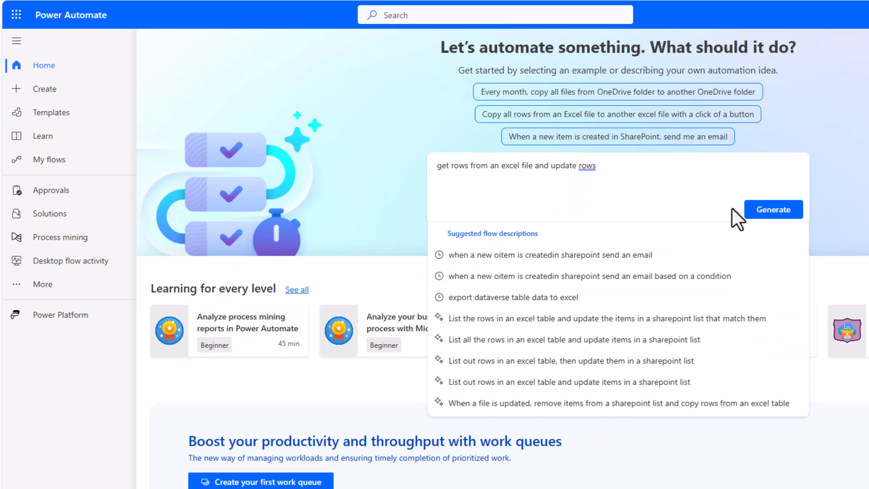
{"action": "left_click", "coordinate": [771, 209]}
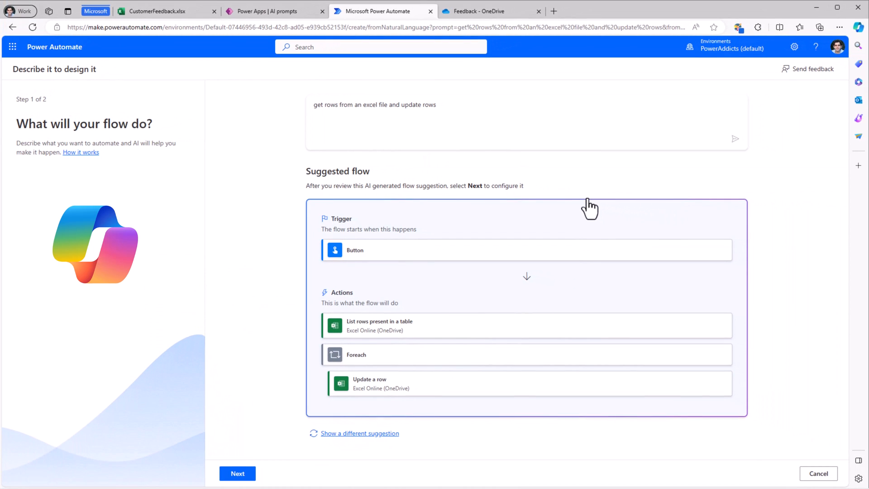
{"action": "mouse_move", "coordinate": [479, 176]}
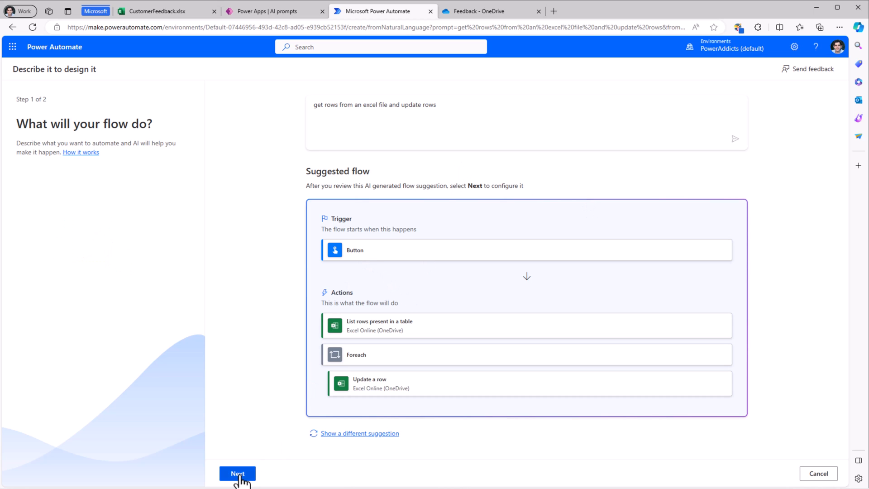
{"action": "left_click", "coordinate": [237, 473]}
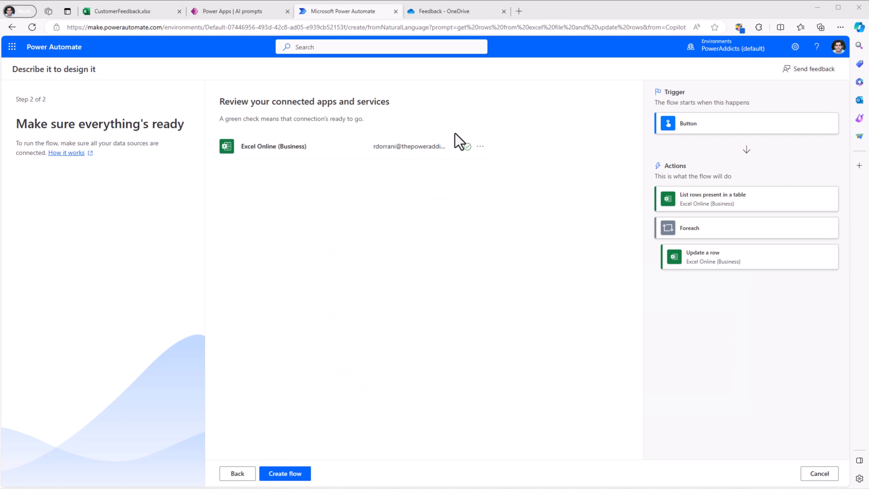
{"action": "mouse_move", "coordinate": [293, 386]}
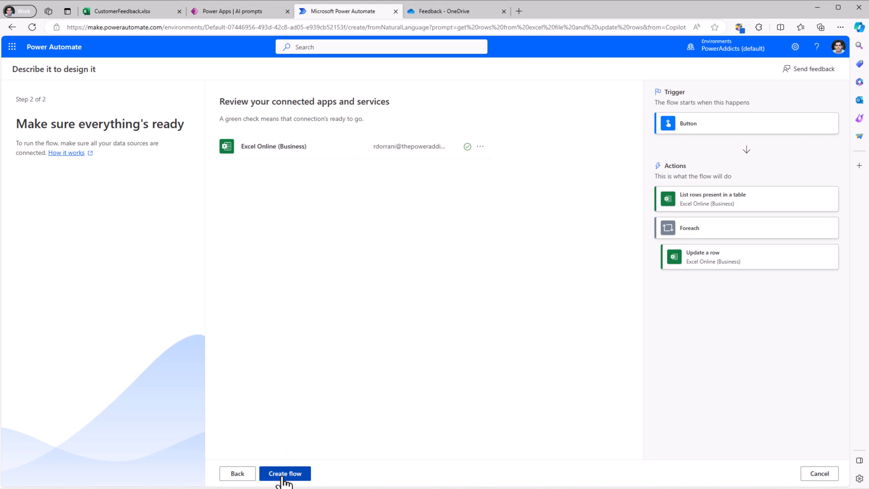
{"action": "left_click", "coordinate": [284, 473]}
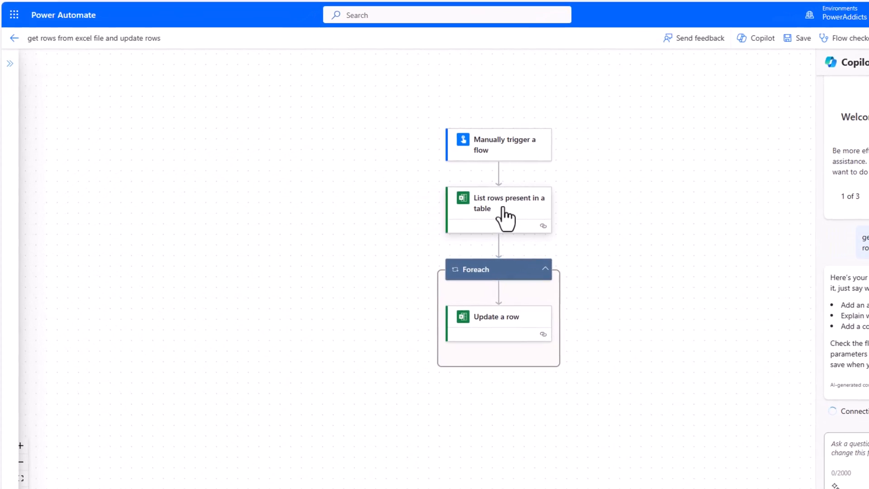
Point List rows at OneDrive for Business, library OneDrive, Feedback/CustomerFeedback.xlsx, table CustomerFeedback.
{"action": "left_click", "coordinate": [497, 203]}
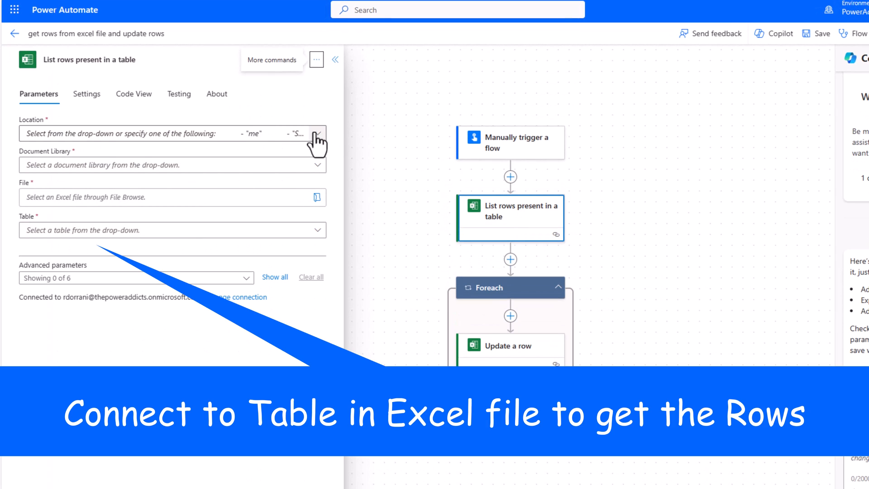
{"action": "type", "text": "OneDrive for Business"}
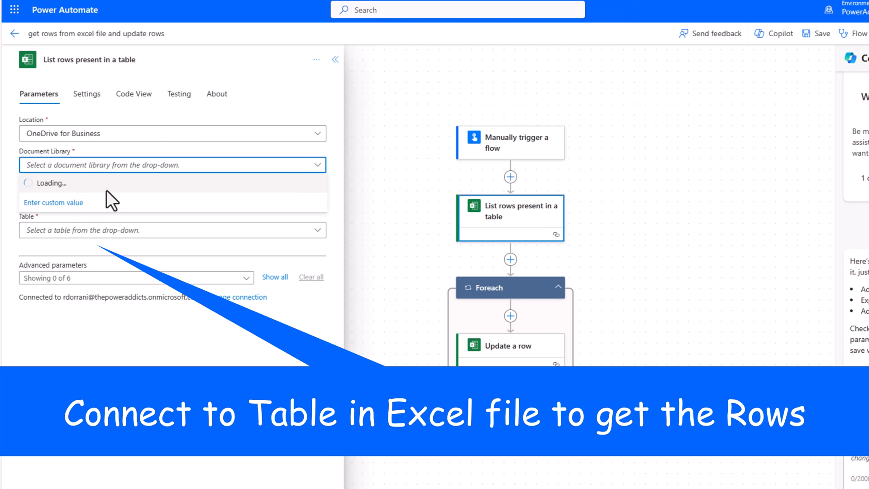
{"action": "left_click", "coordinate": [172, 182]}
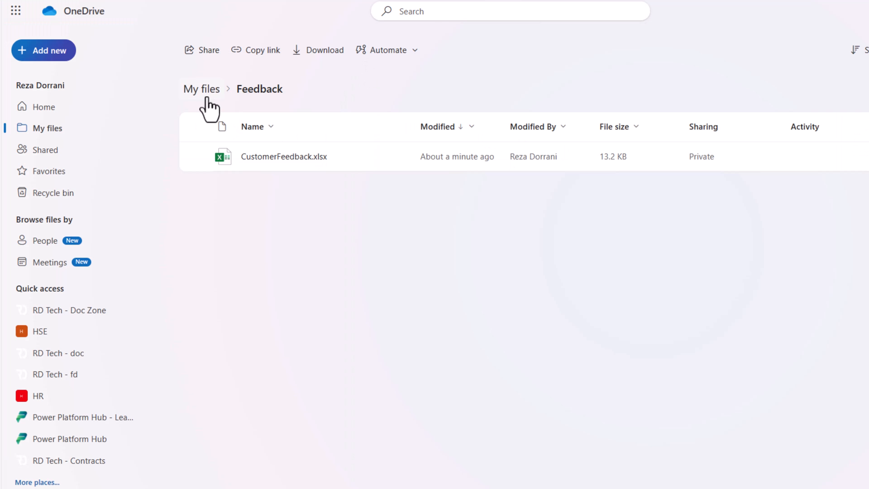
{"action": "mouse_move", "coordinate": [256, 100]}
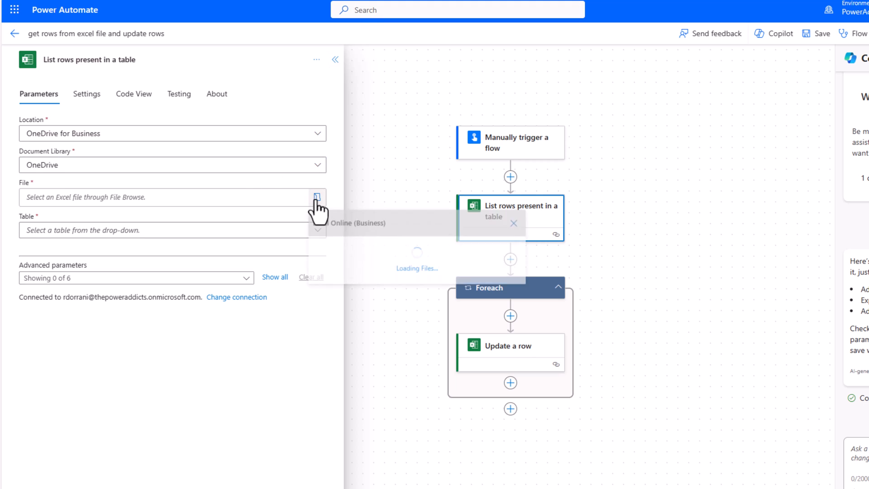
{"action": "left_click", "coordinate": [317, 196]}
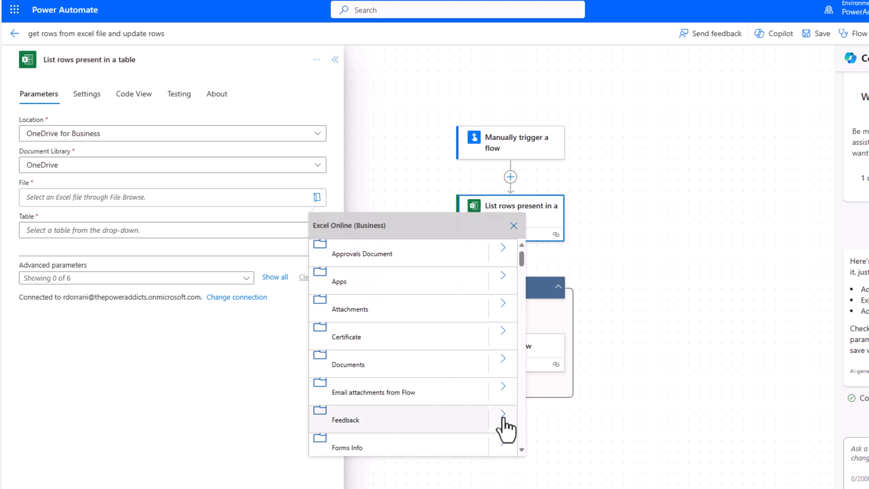
{"action": "left_click", "coordinate": [502, 419]}
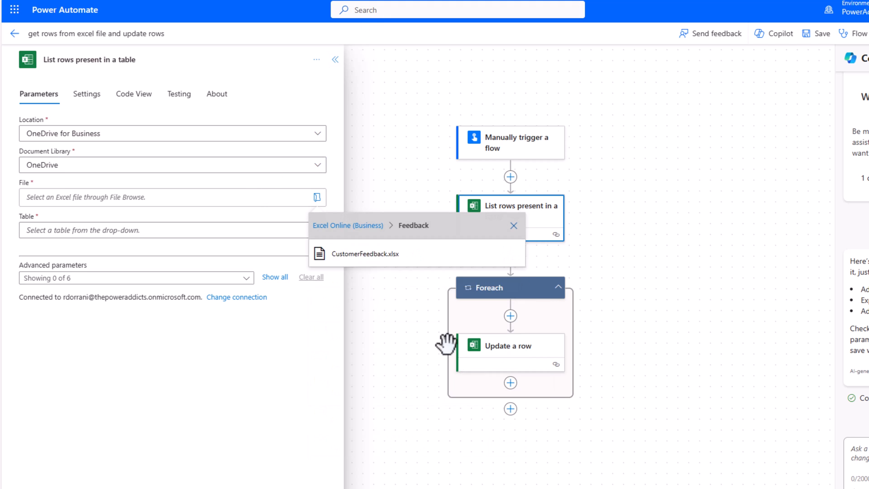
{"action": "left_click", "coordinate": [365, 253]}
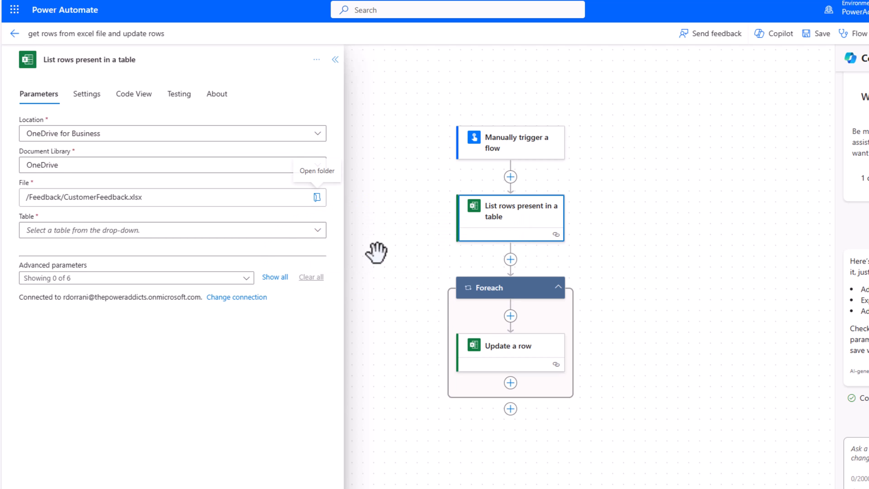
{"action": "left_click", "coordinate": [316, 229]}
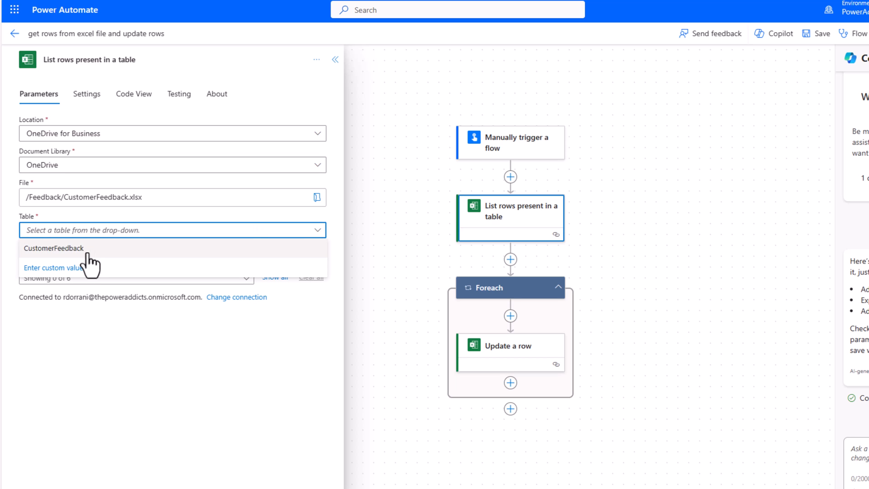
{"action": "left_click", "coordinate": [53, 248]}
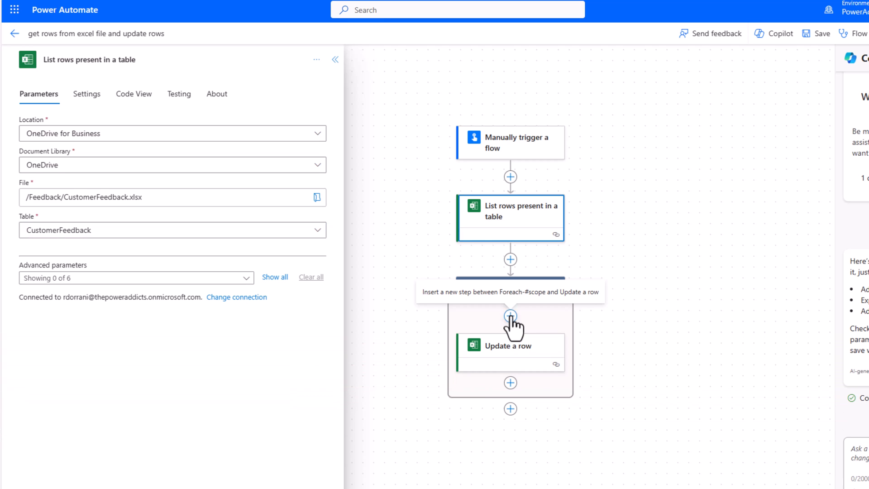
Add a Create text with GPT action inside the loop using the Customer Feedback Categorization prompt.
{"action": "left_click", "coordinate": [510, 315]}
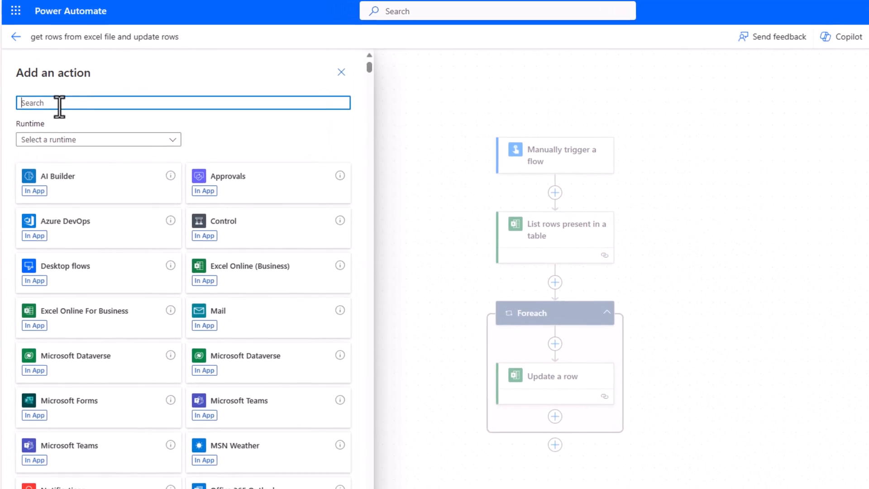
{"action": "type", "text": "gpt"}
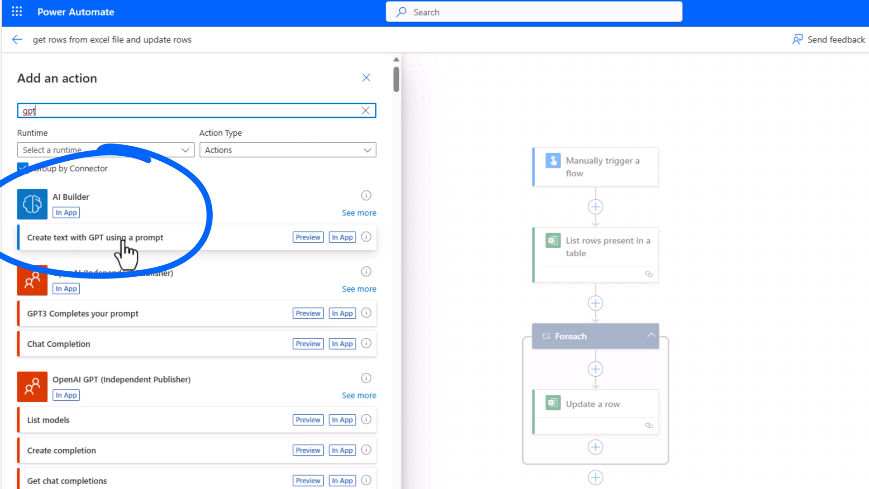
{"action": "left_click", "coordinate": [95, 237]}
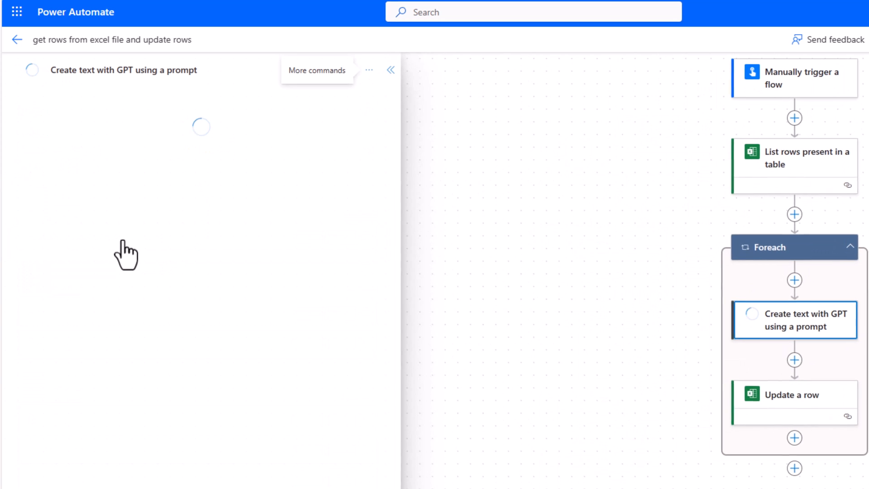
{"action": "left_click", "coordinate": [187, 147]}
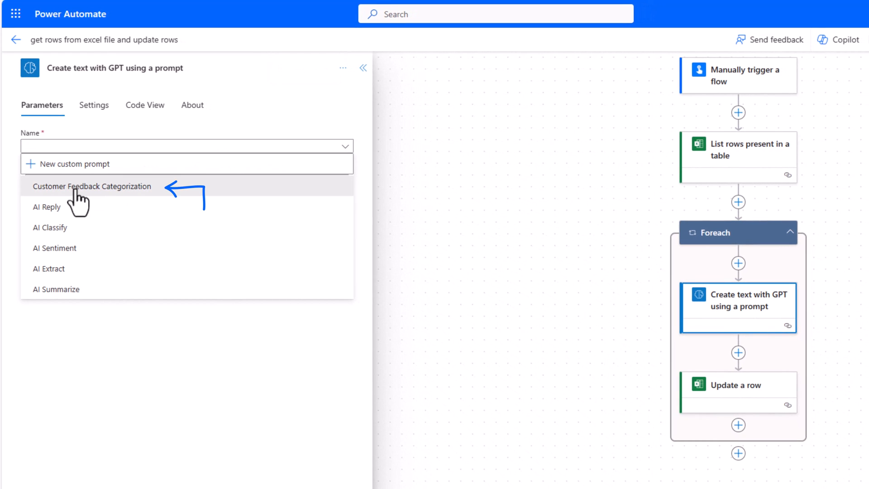
{"action": "left_click", "coordinate": [93, 187]}
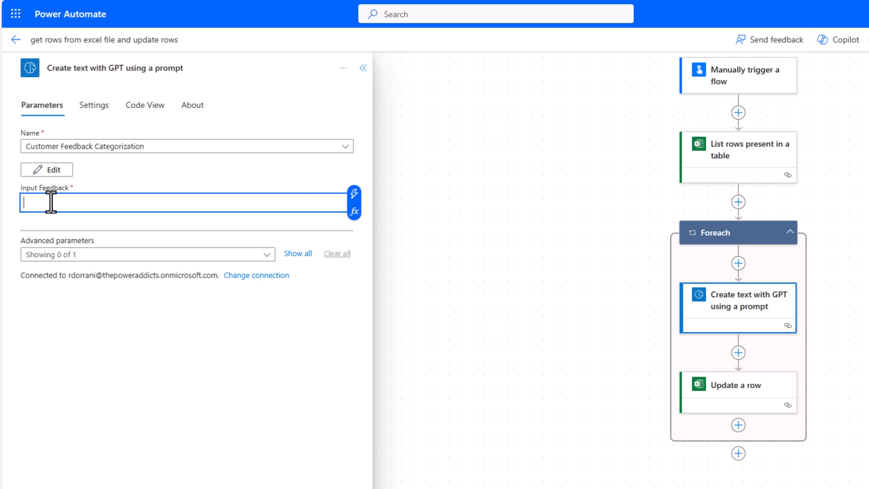
Fill Input Feedback with the Comments dynamic value from List rows.
{"action": "left_click", "coordinate": [354, 196]}
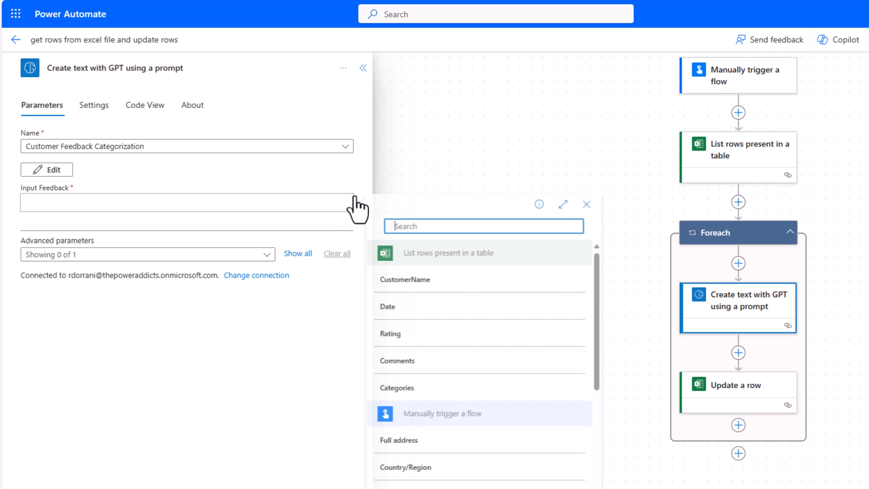
{"action": "mouse_move", "coordinate": [360, 207]}
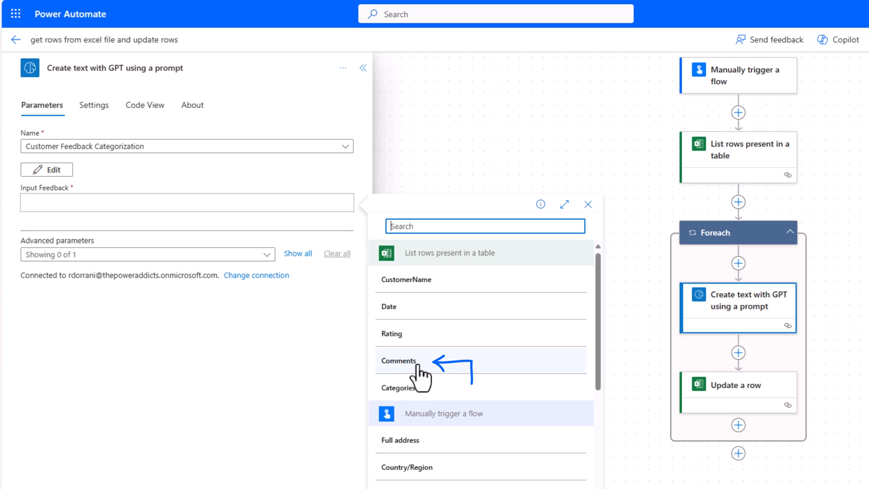
{"action": "mouse_move", "coordinate": [421, 259]}
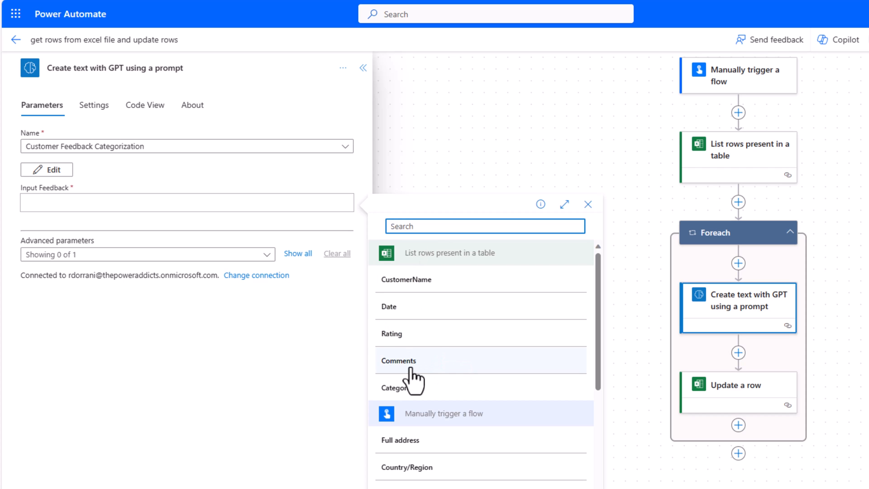
{"action": "left_click", "coordinate": [398, 360]}
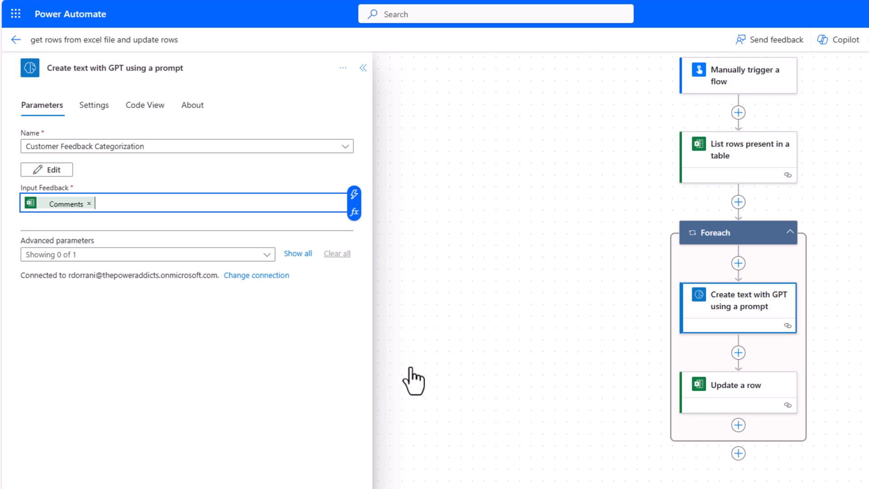
{"action": "left_click", "coordinate": [46, 170]}
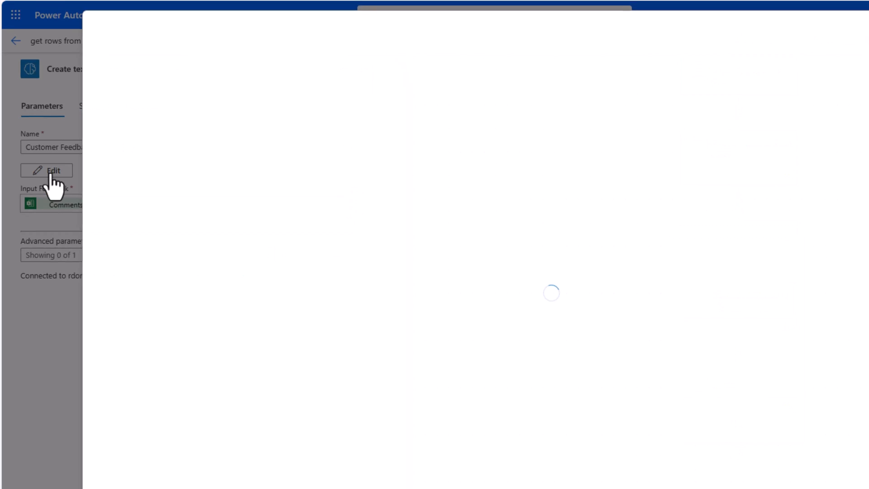
Review the prompt, expand its test section, and cancel back to the flow designer.
{"action": "left_click", "coordinate": [46, 170]}
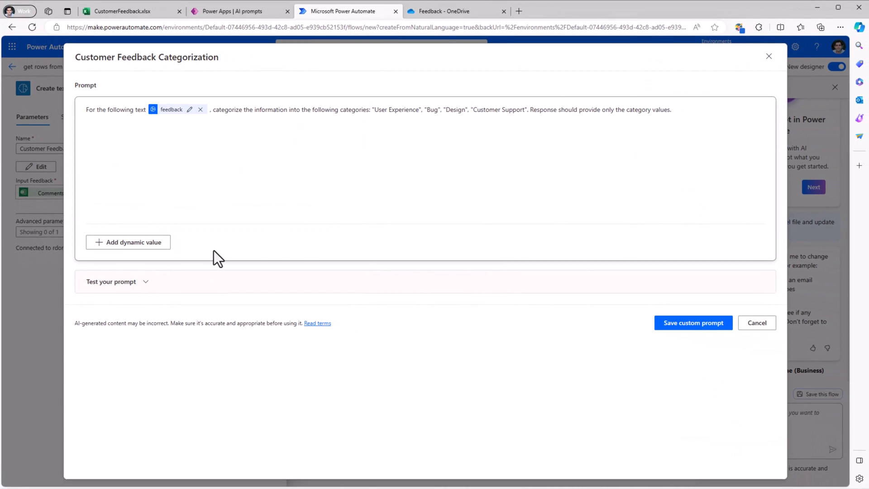
{"action": "left_click", "coordinate": [111, 280]}
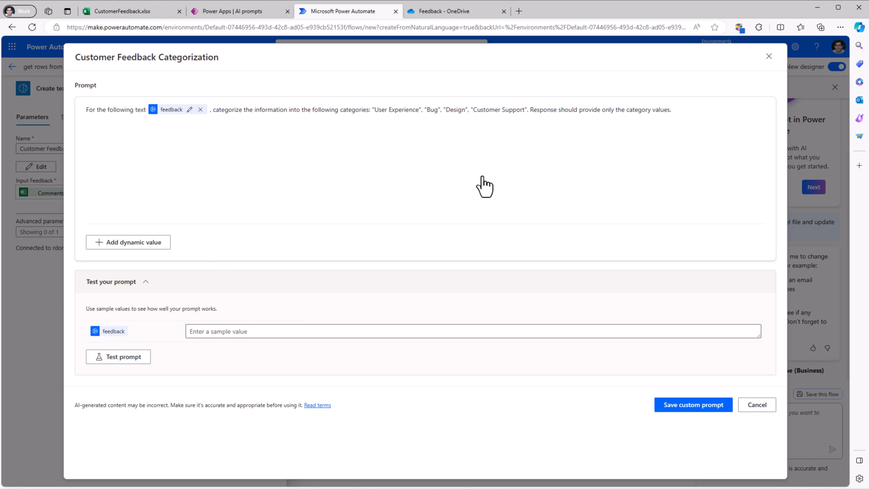
{"action": "left_click", "coordinate": [693, 404]}
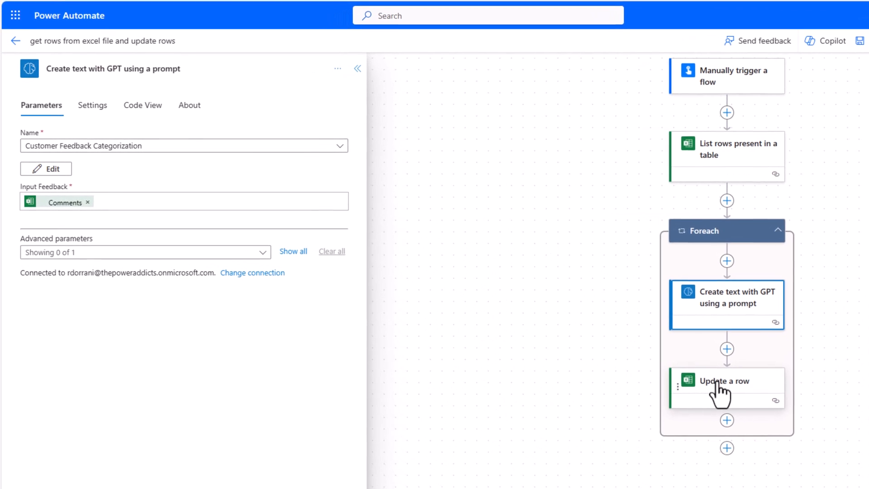
Point Update a row at CustomerFeedback.xlsx, keyed on CustomerName matching each row's CustomerName.
{"action": "left_click", "coordinate": [724, 381]}
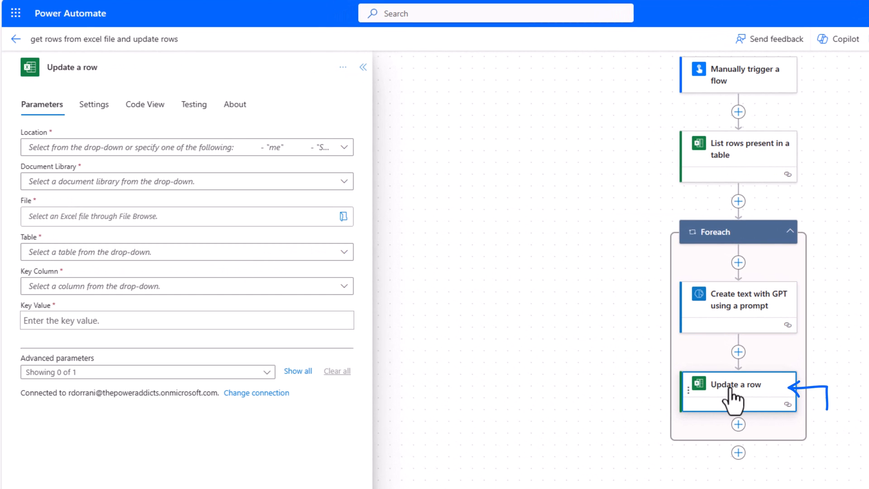
{"action": "left_click", "coordinate": [186, 252]}
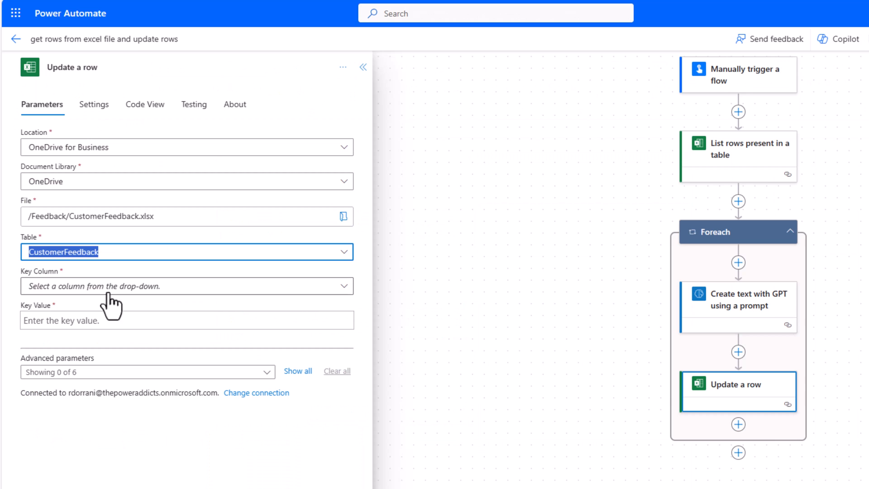
{"action": "left_click", "coordinate": [186, 285]}
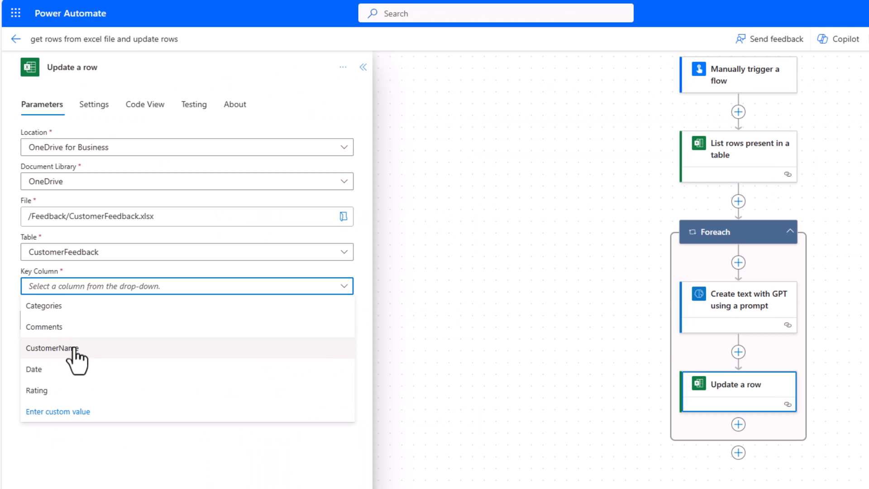
{"action": "left_click", "coordinate": [53, 347]}
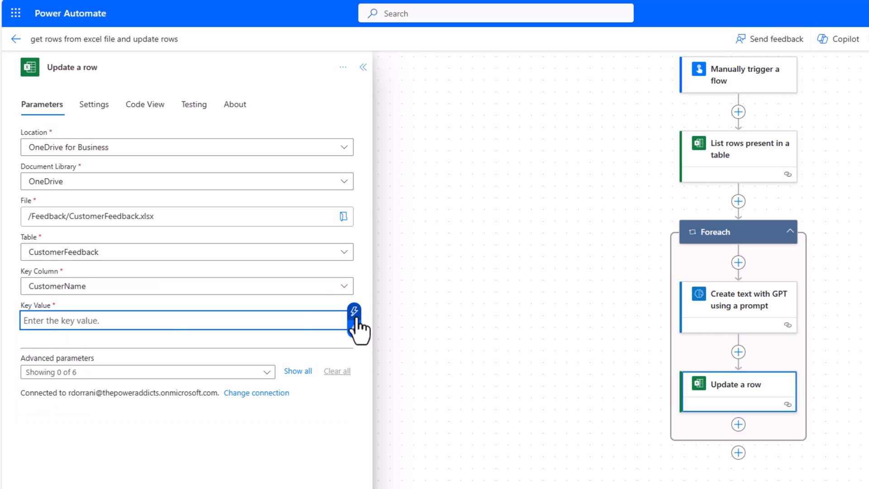
{"action": "left_click", "coordinate": [354, 309]}
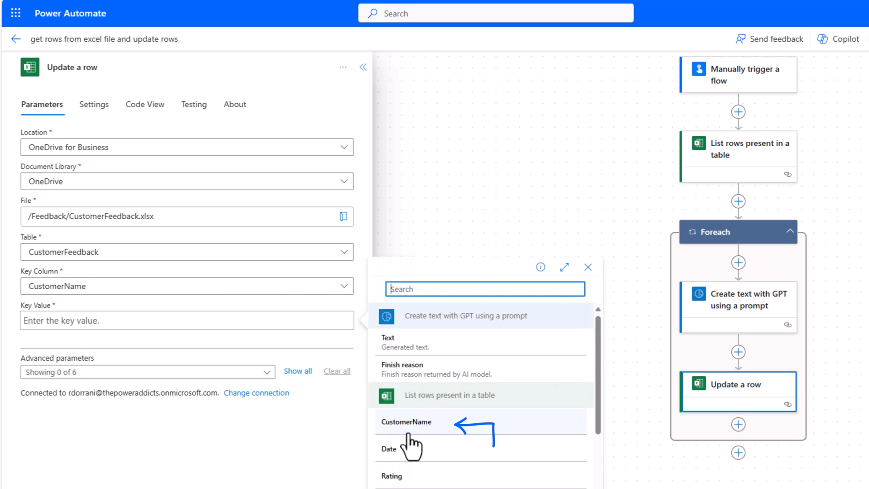
{"action": "left_click", "coordinate": [406, 422]}
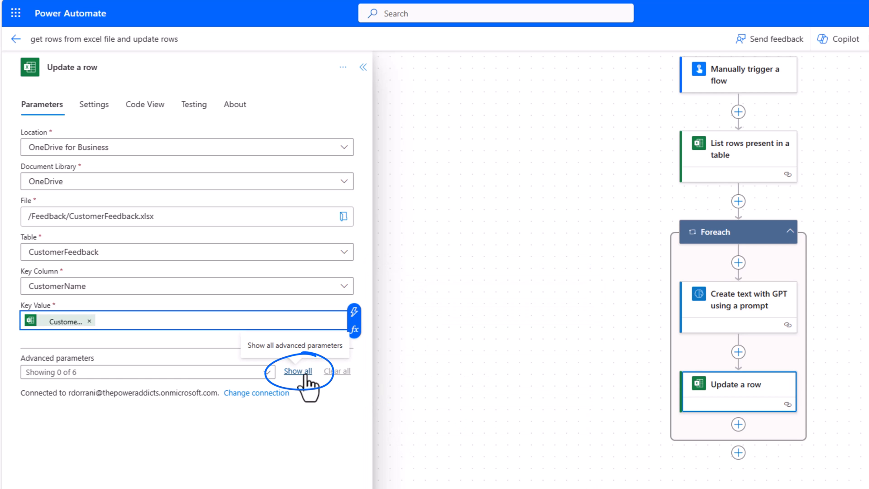
Show all column fields and map the prompt's generated Text into Categories.
{"action": "left_click", "coordinate": [298, 371]}
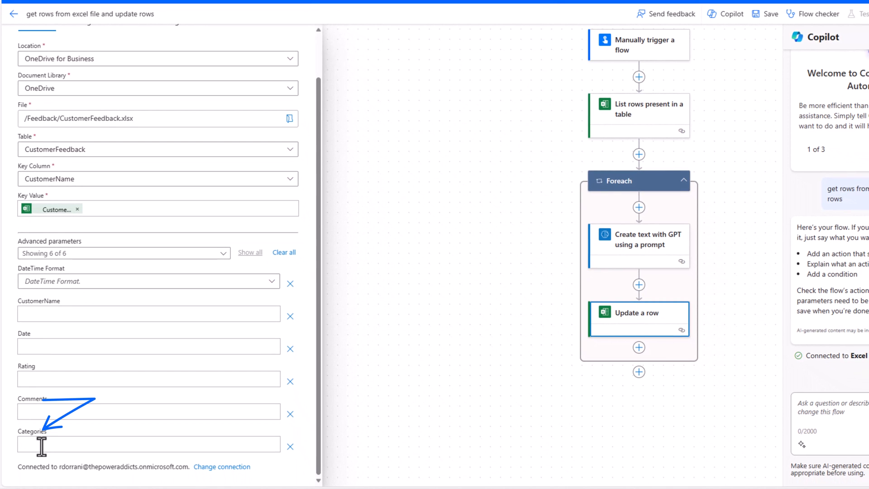
{"action": "left_click", "coordinate": [146, 444]}
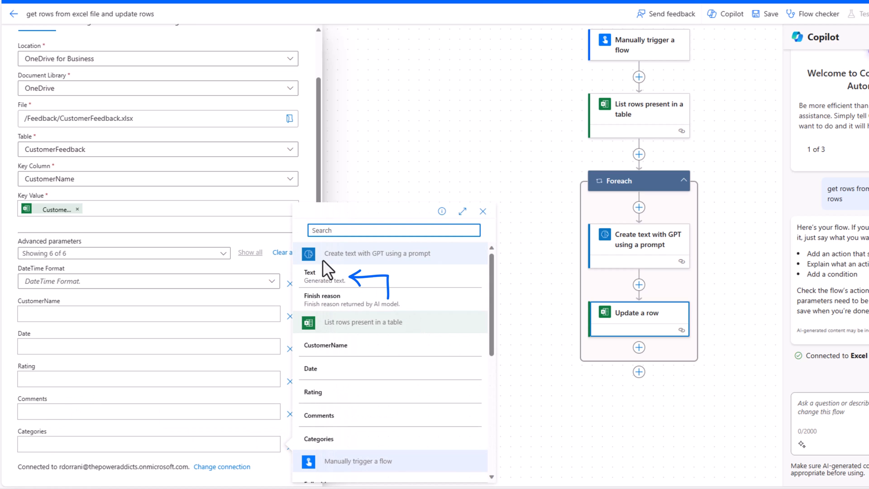
{"action": "mouse_move", "coordinate": [391, 272]}
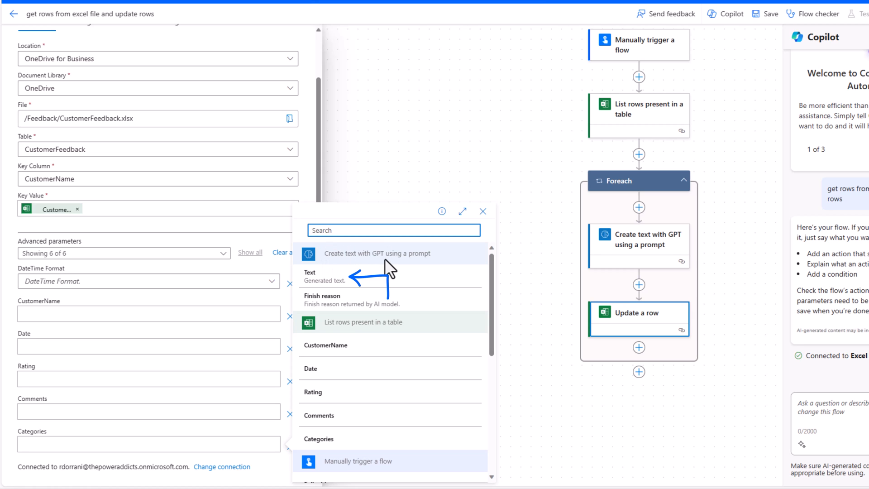
{"action": "mouse_move", "coordinate": [410, 271]}
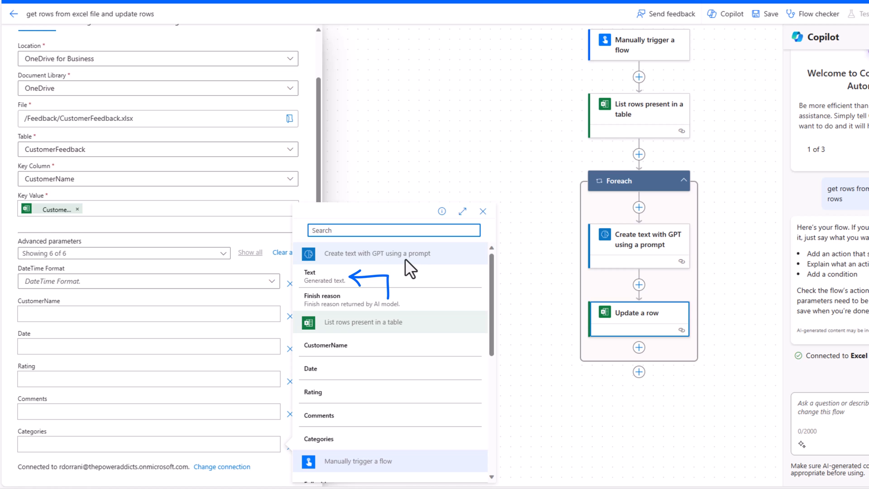
{"action": "mouse_move", "coordinate": [319, 280]}
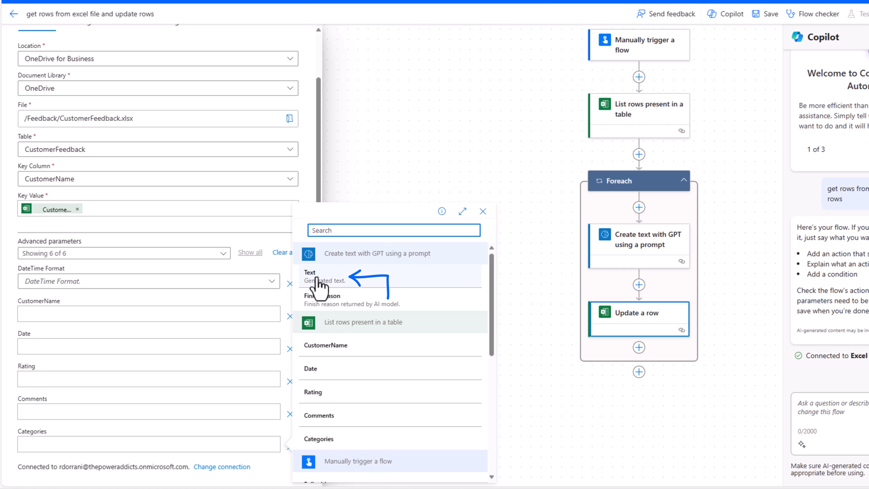
{"action": "left_click", "coordinate": [310, 275]}
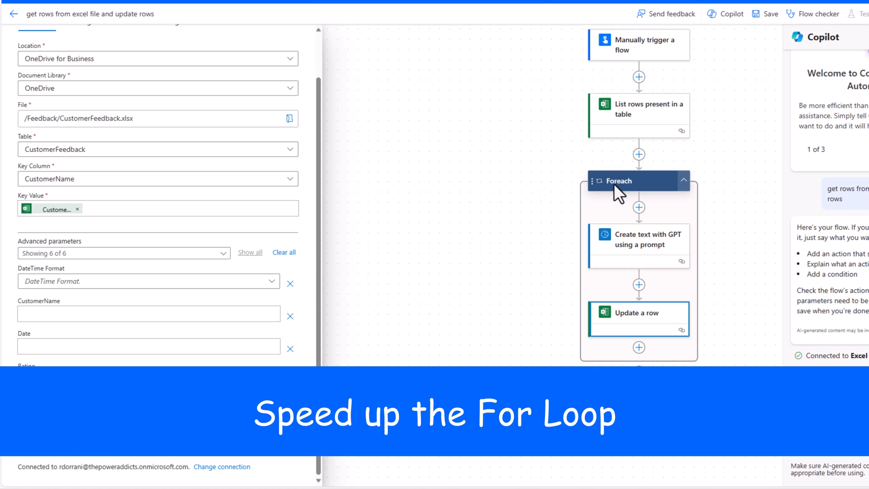
{"action": "mouse_move", "coordinate": [632, 194]}
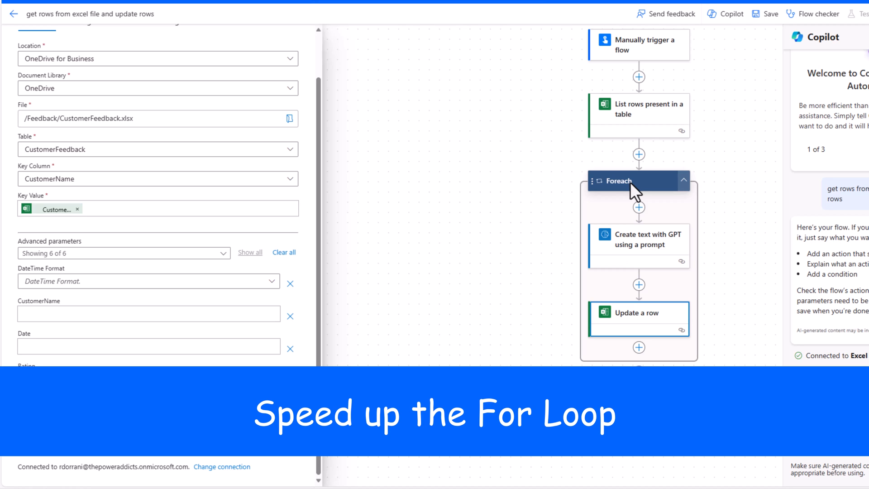
View then close the Foreach loop's details, revealing the content-approval warning.
{"action": "left_click", "coordinate": [629, 181]}
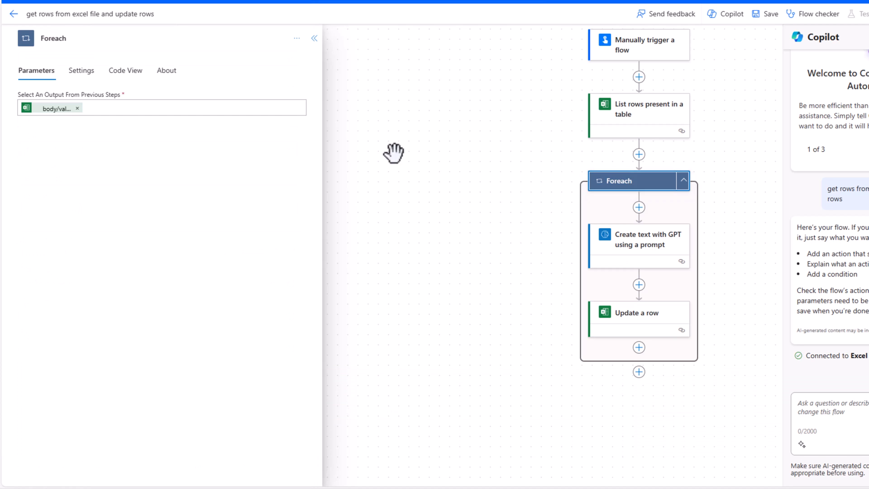
{"action": "left_click", "coordinate": [81, 71]}
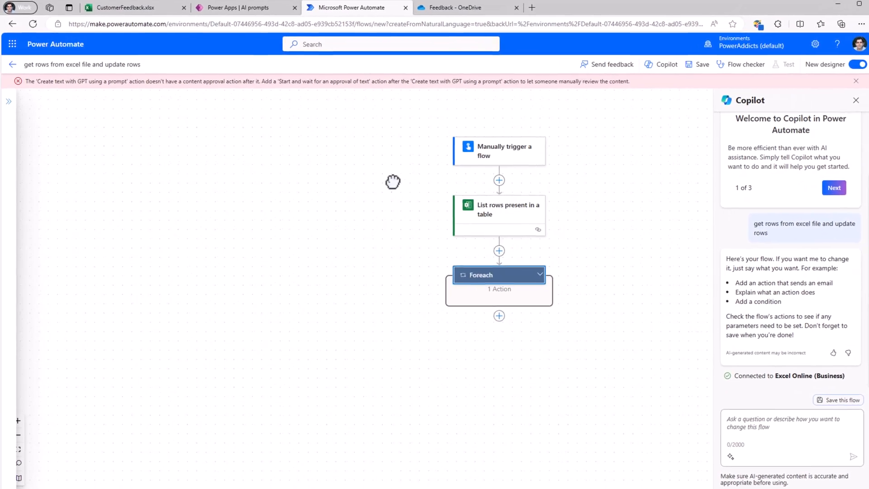
Expand the Foreach loop to show the prompt and Update a row steps inside.
{"action": "left_click", "coordinate": [855, 100]}
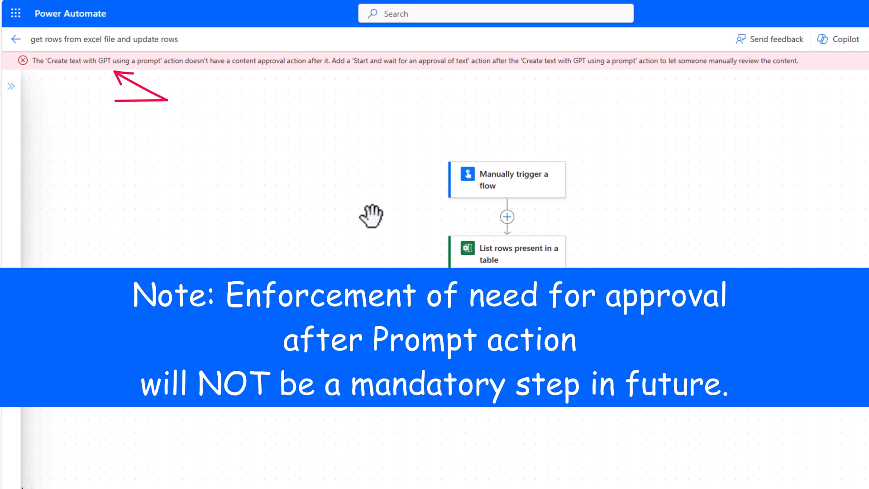
{"action": "mouse_move", "coordinate": [514, 78]}
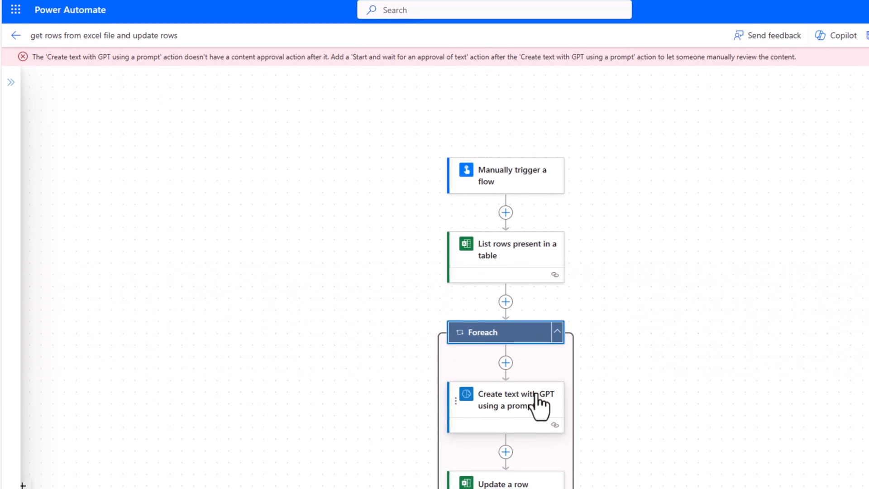
{"action": "scroll", "scroll_direction": "down", "scroll_amount": 3}
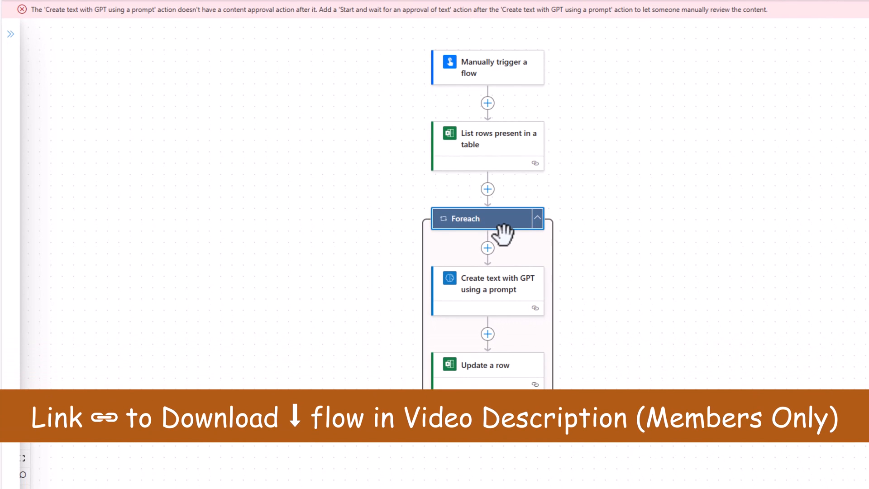
{"action": "mouse_move", "coordinate": [468, 260]}
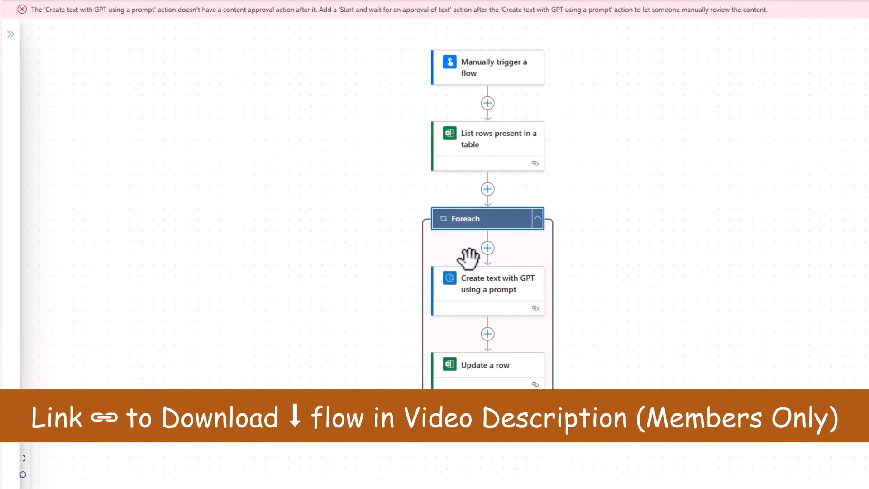
{"action": "mouse_move", "coordinate": [491, 290]}
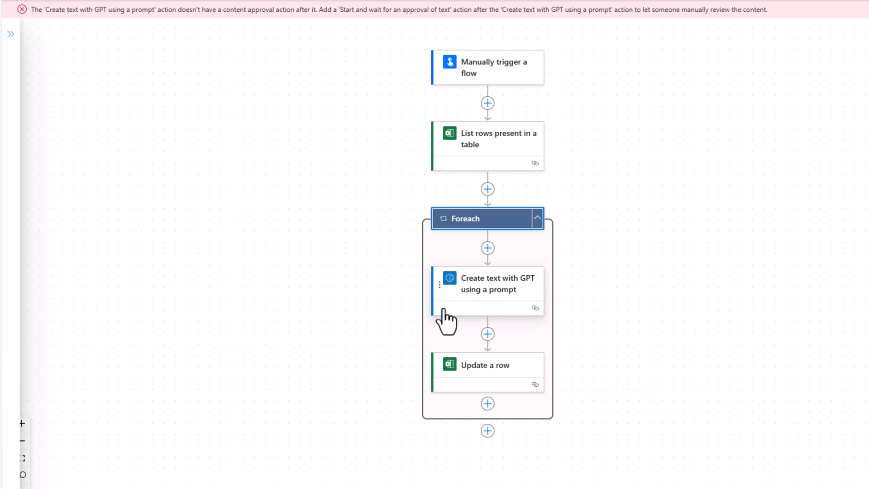
{"action": "mouse_move", "coordinate": [468, 304]}
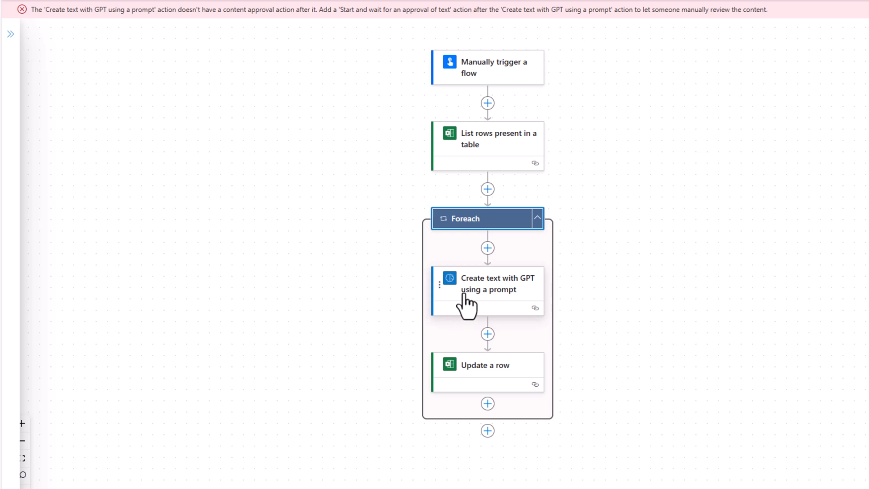
Add an action after the prompt step and search 'approval' to list the Approvals connector's actions.
{"action": "left_click", "coordinate": [487, 334]}
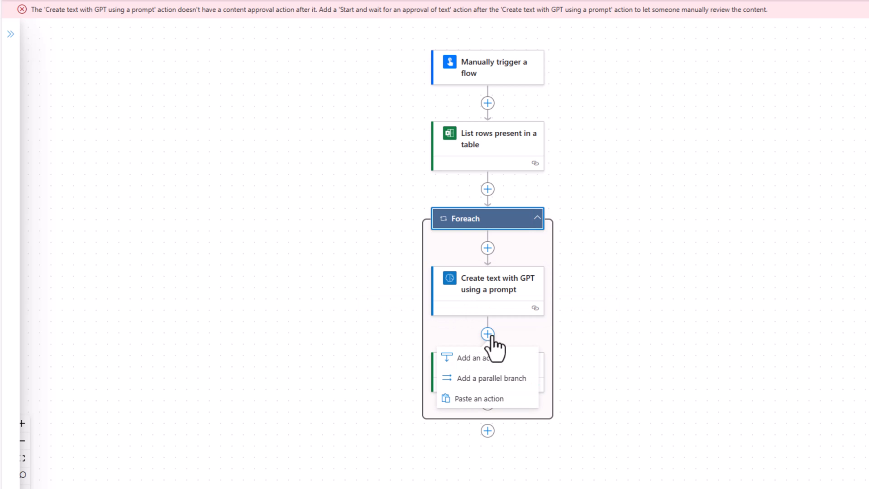
{"action": "left_click", "coordinate": [471, 357]}
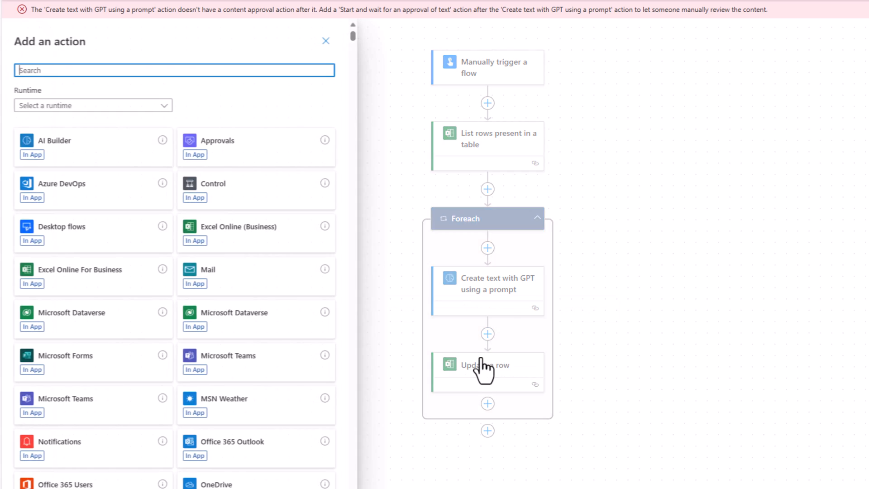
{"action": "type", "text": "approval"}
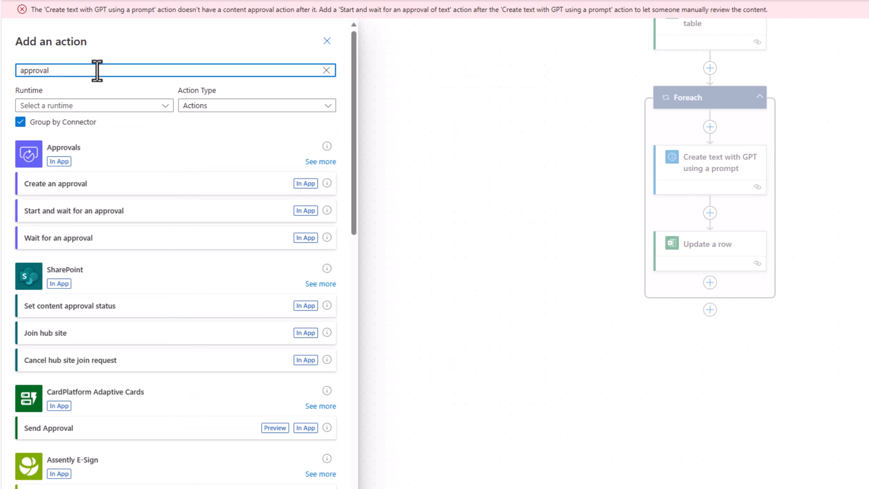
{"action": "mouse_move", "coordinate": [320, 162]}
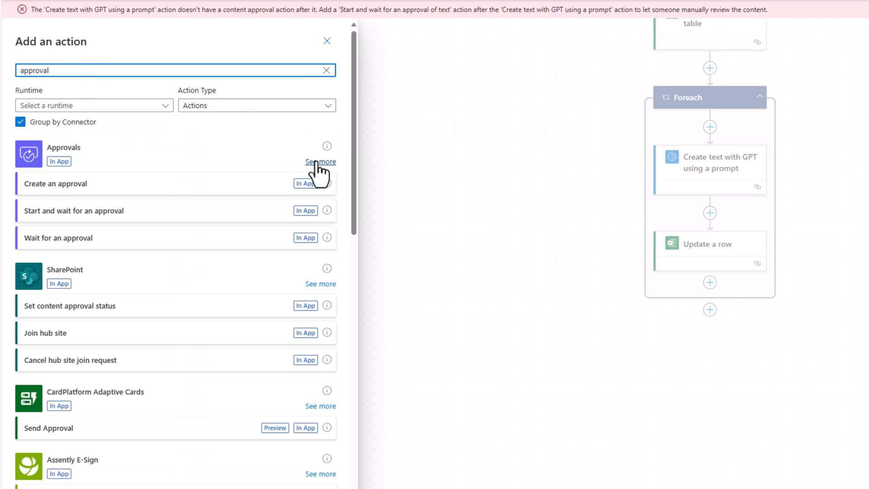
{"action": "left_click", "coordinate": [319, 161]}
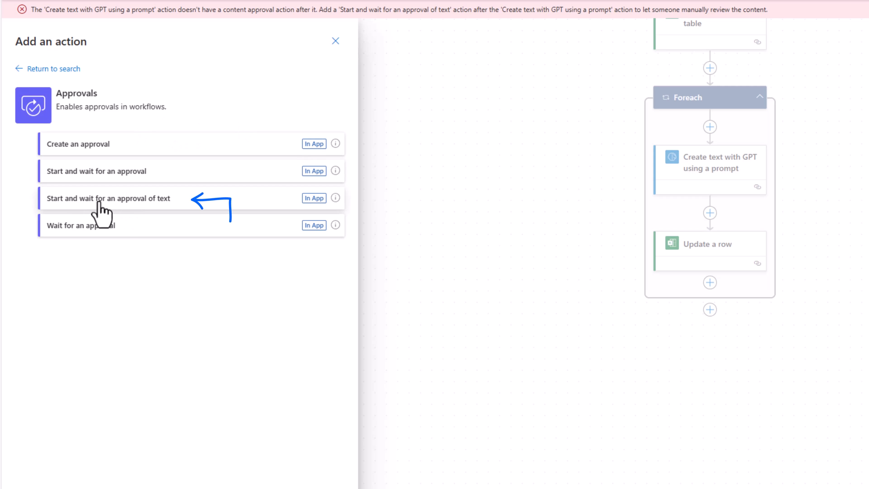
{"action": "mouse_move", "coordinate": [98, 211]}
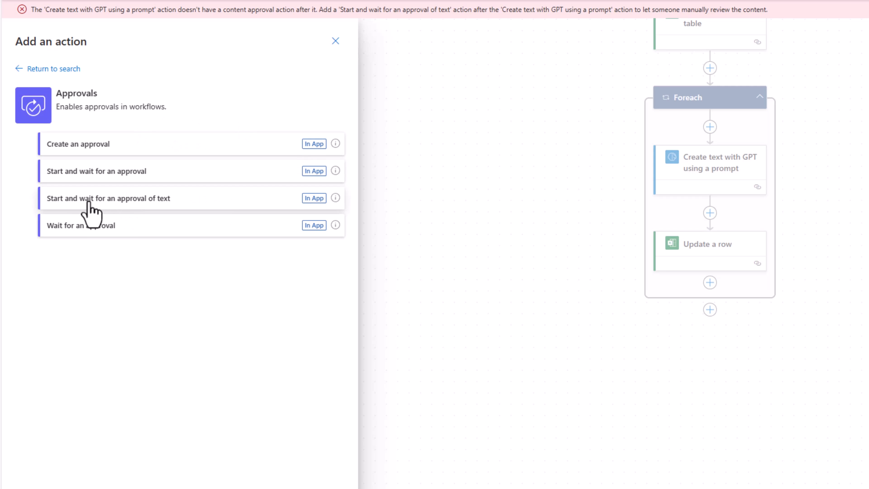
Add Start and wait for an approval of text, titled, suggesting the AI-generated Text.
{"action": "left_click", "coordinate": [108, 199]}
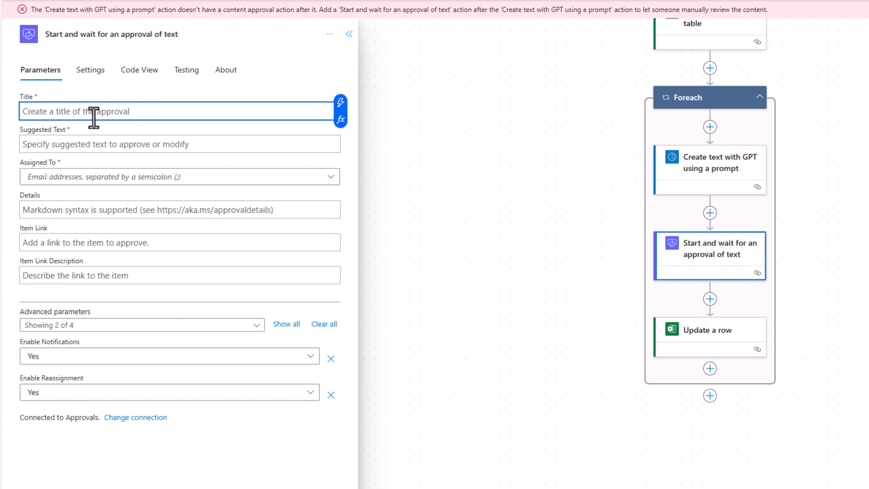
{"action": "type", "text": "Fe"}
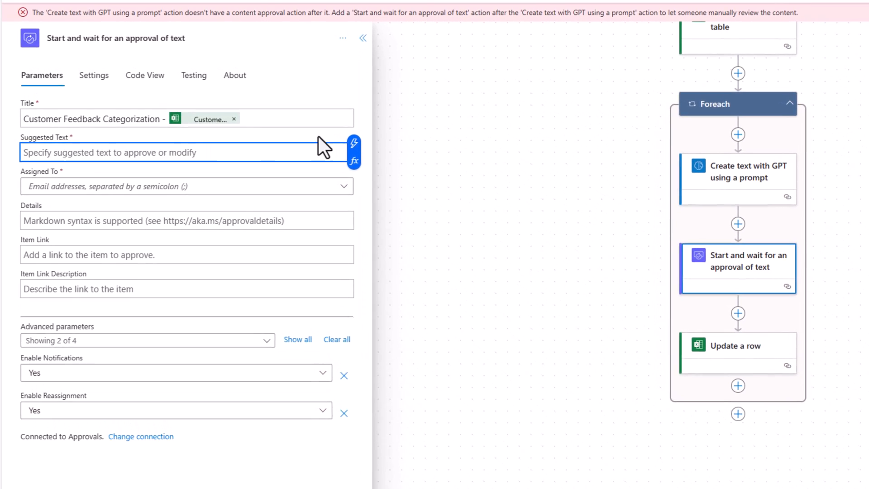
{"action": "left_click", "coordinate": [353, 143]}
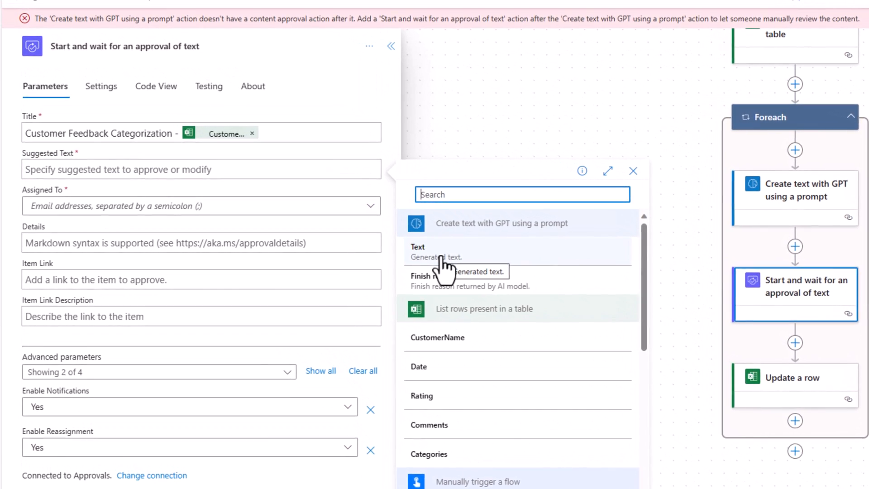
{"action": "left_click", "coordinate": [435, 246]}
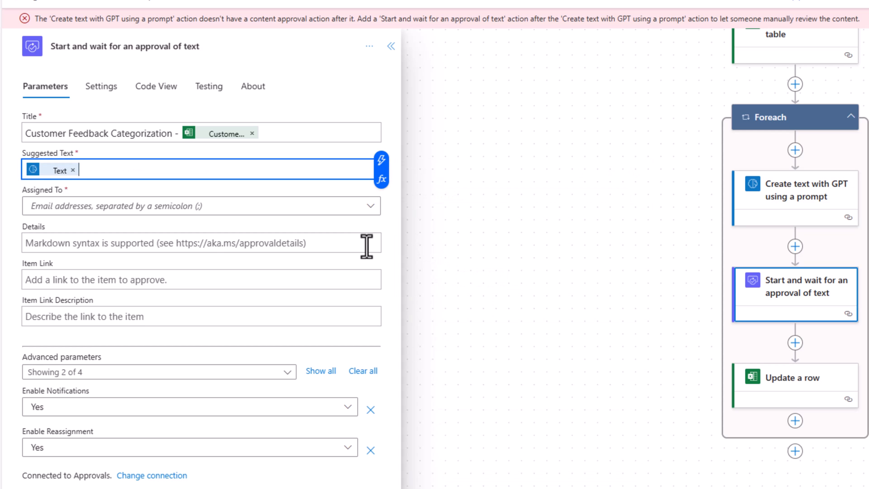
{"action": "mouse_move", "coordinate": [365, 244]}
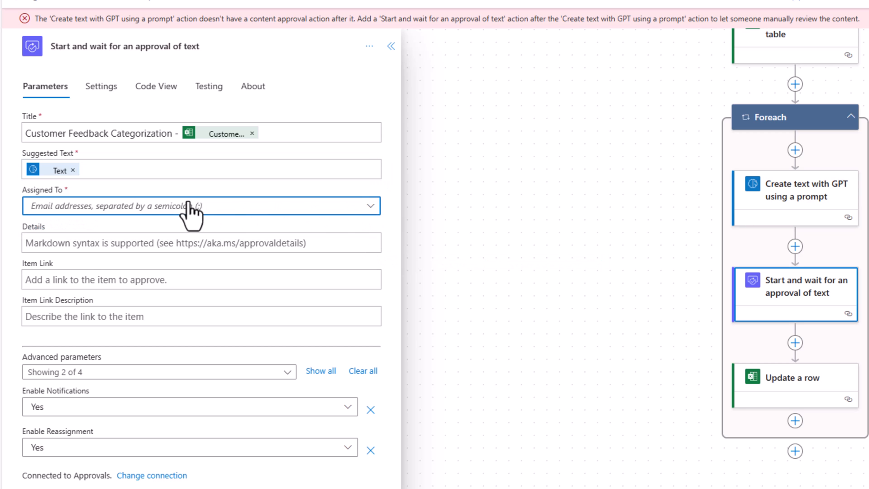
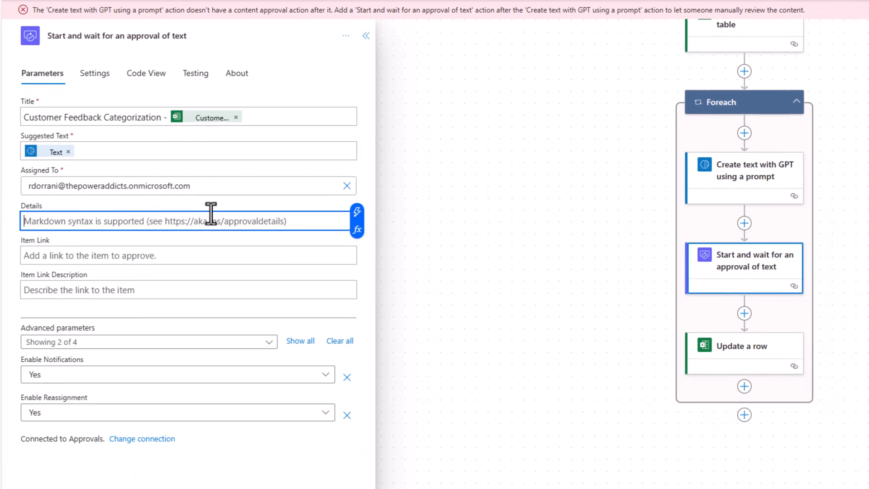
{"action": "left_click", "coordinate": [356, 212]}
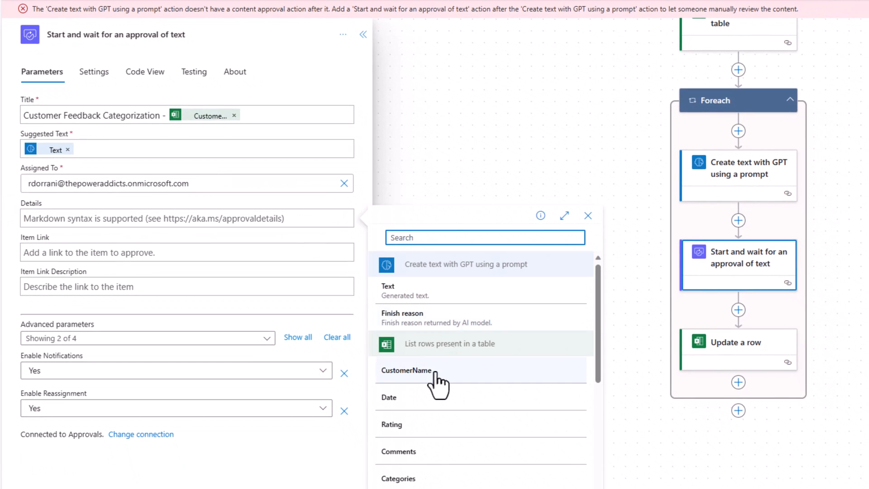
{"action": "left_click", "coordinate": [398, 451]}
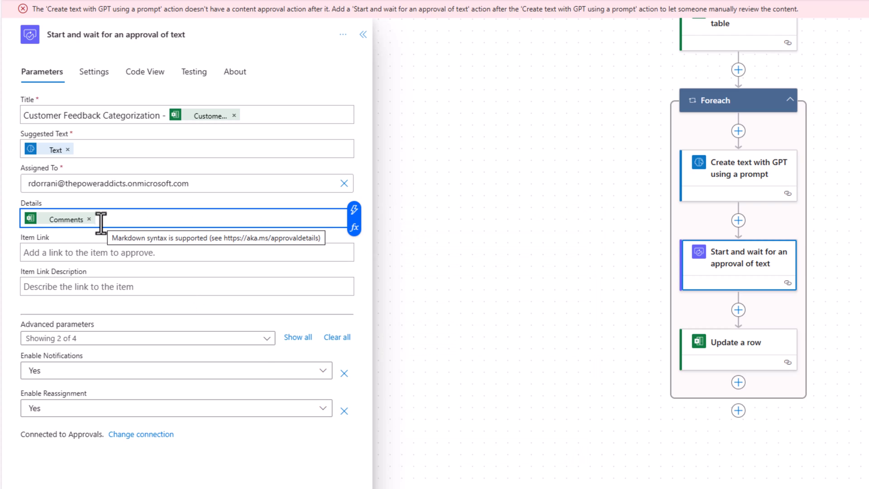
{"action": "mouse_move", "coordinate": [589, 176]}
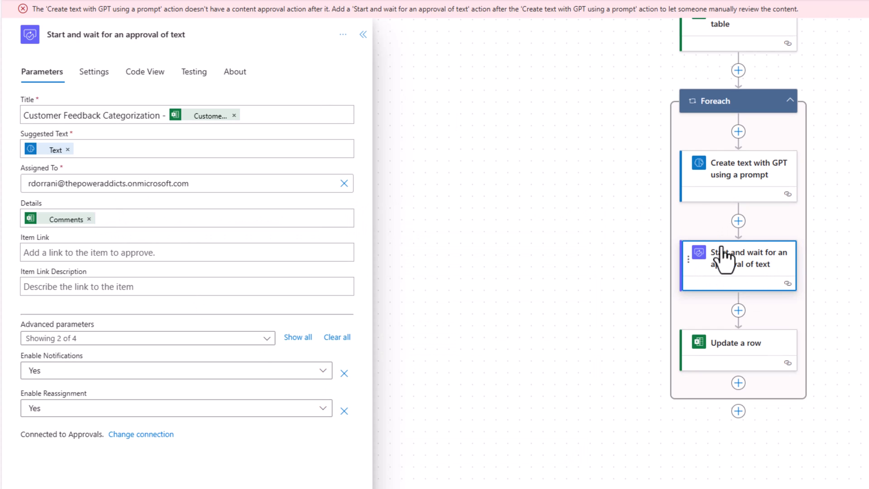
{"action": "mouse_move", "coordinate": [723, 360]}
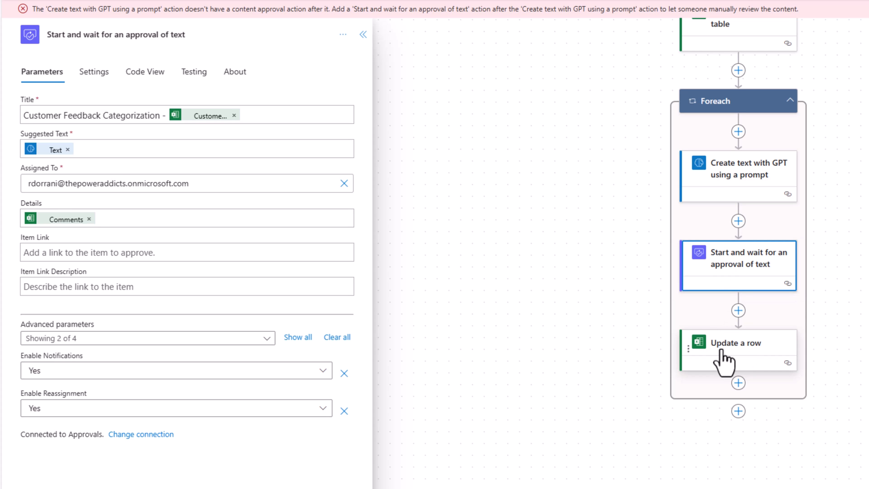
Map the GPT step's generated Text into the Categories column of Update a row.
{"action": "left_click", "coordinate": [735, 343]}
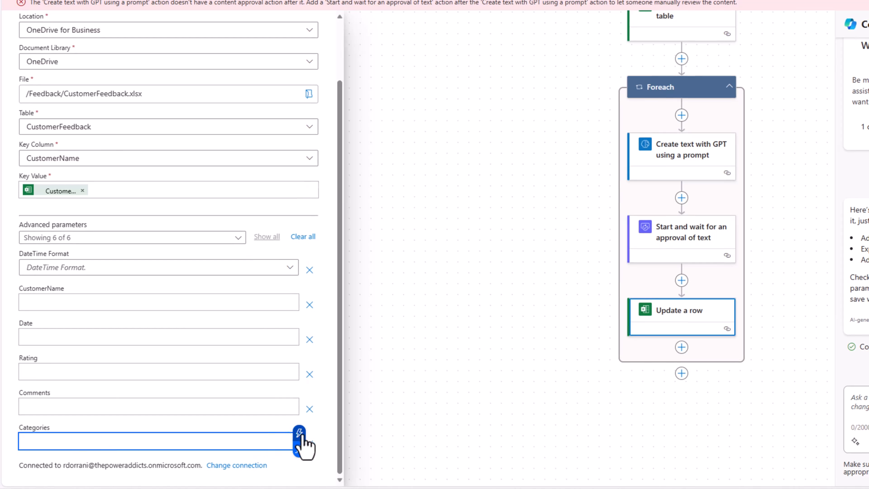
{"action": "left_click", "coordinate": [299, 431]}
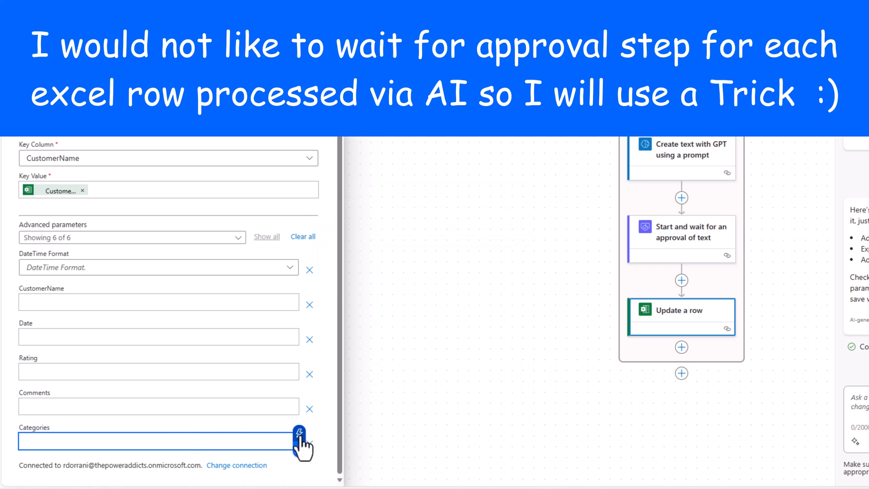
{"action": "left_click", "coordinate": [300, 432]}
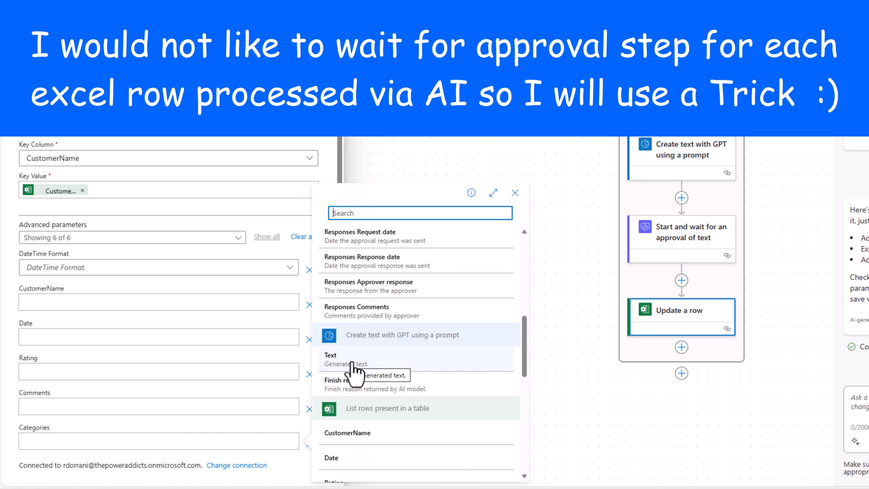
{"action": "left_click", "coordinate": [331, 354]}
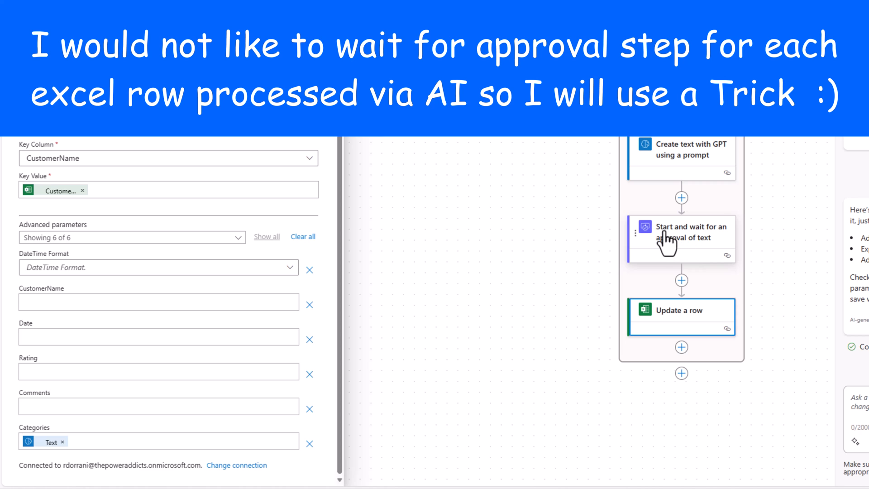
Set the approval step's Action Timeout to PT1M.
{"action": "left_click", "coordinate": [681, 238]}
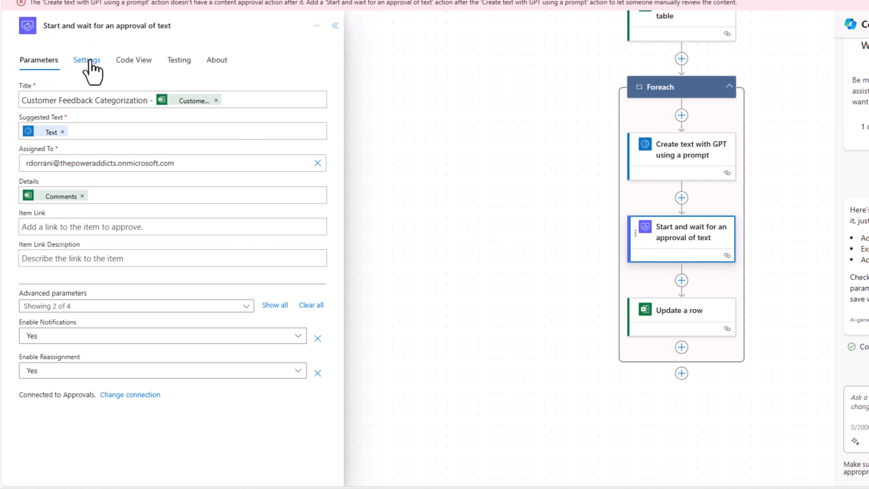
{"action": "left_click", "coordinate": [87, 60]}
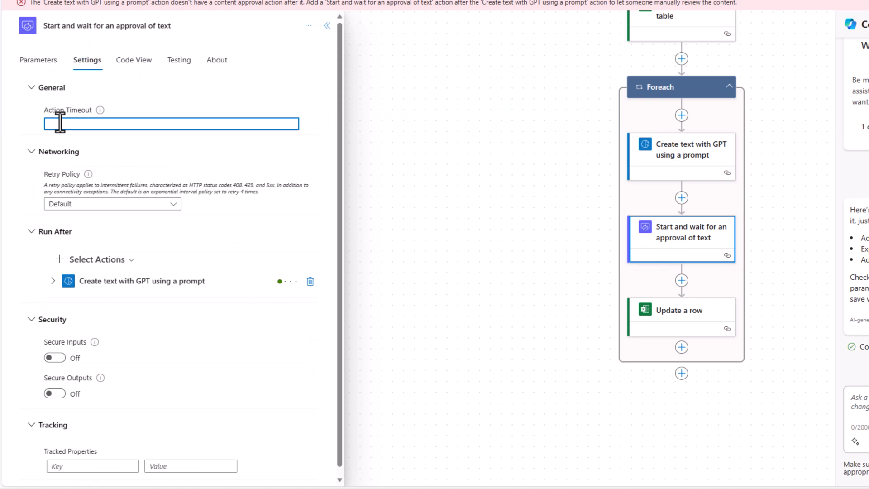
{"action": "type", "text": "PT1M"}
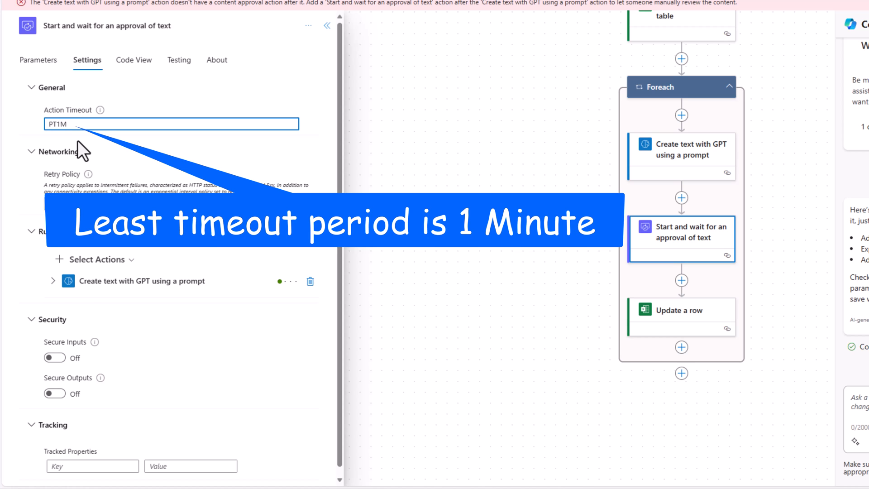
Let Update a row also run after the approval has timed out.
{"action": "left_click", "coordinate": [681, 310]}
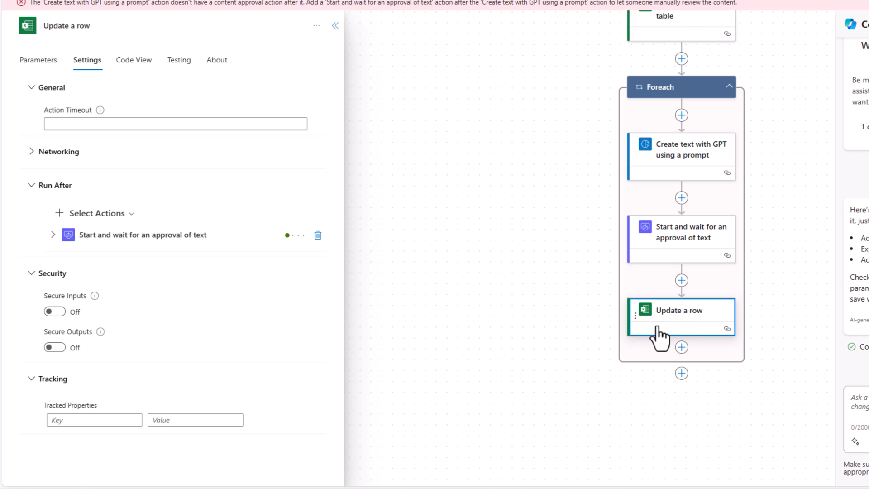
{"action": "left_click", "coordinate": [52, 234]}
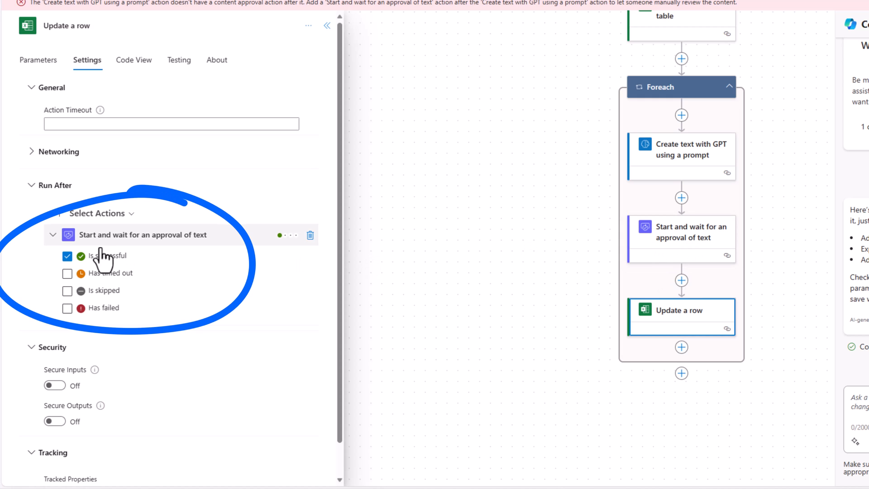
{"action": "left_click", "coordinate": [66, 273]}
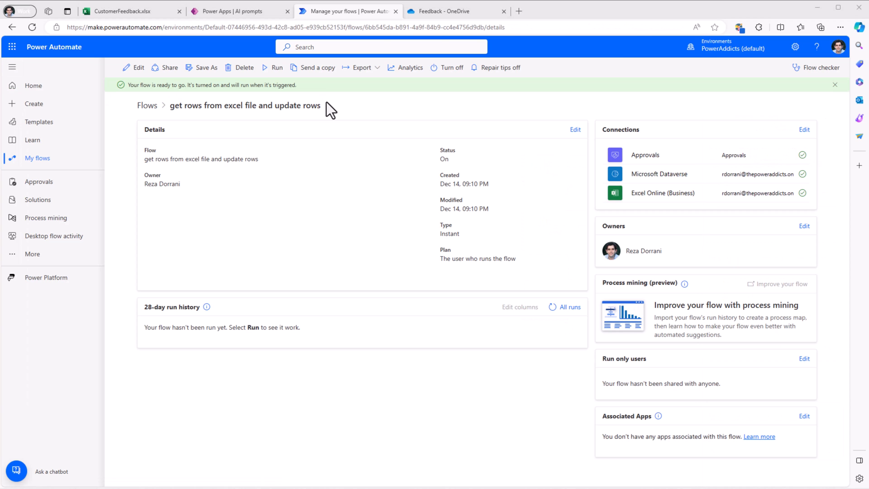
{"action": "mouse_move", "coordinate": [277, 66]}
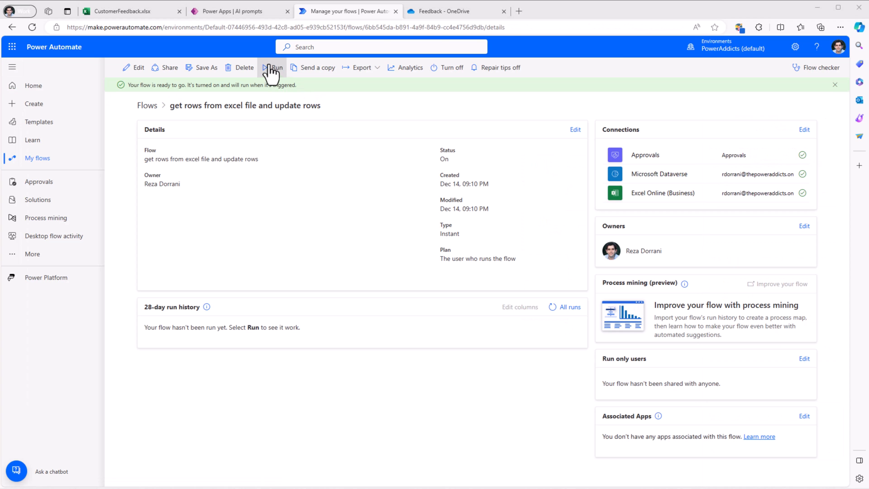
Run the flow and open the new run from its run history.
{"action": "left_click", "coordinate": [276, 67]}
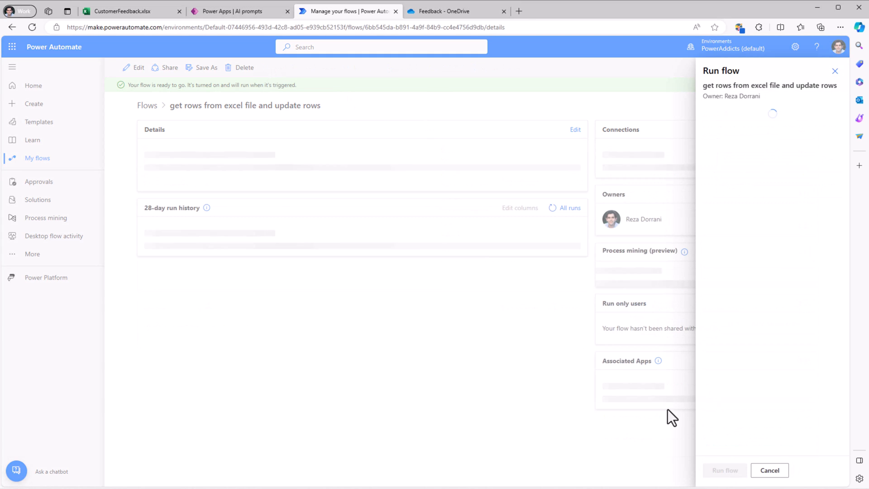
{"action": "left_click", "coordinate": [723, 470]}
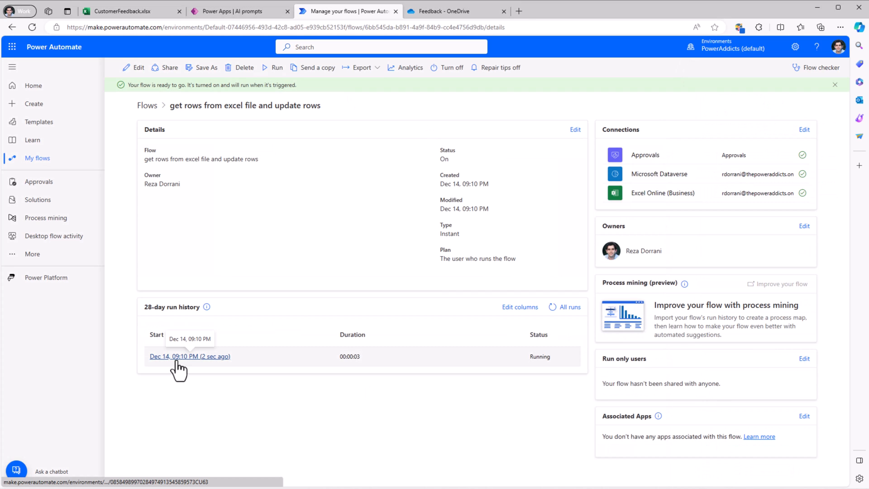
{"action": "left_click", "coordinate": [129, 11]}
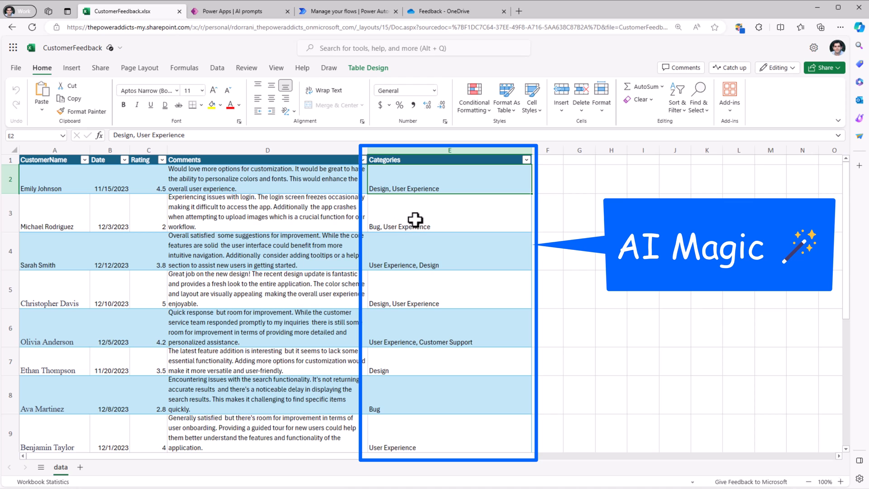
{"action": "mouse_move", "coordinate": [411, 227]}
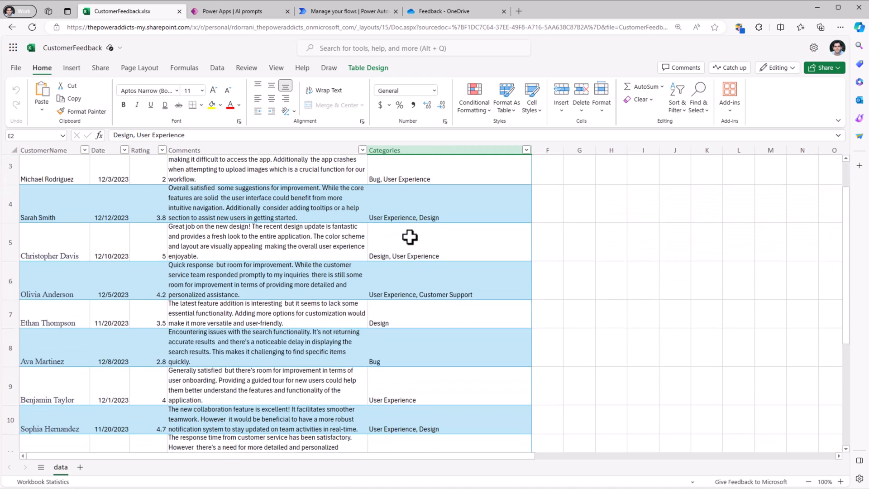
Scroll the CustomerFeedback workbook to review the filled Categories column.
{"action": "scroll", "scroll_direction": "up", "scroll_amount": 3}
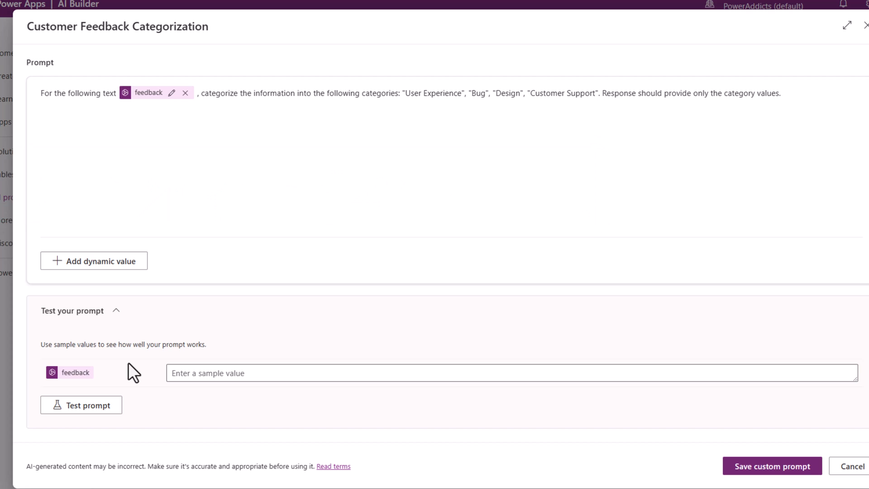
Append 'If multiple categories then output them as | seperated' to the prompt instructions.
{"action": "left_click", "coordinate": [80, 404]}
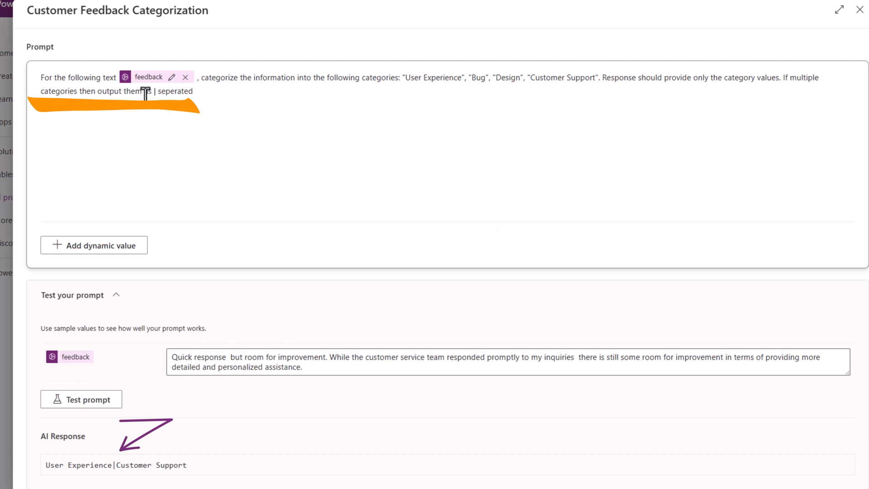
{"action": "type", "text": "as"}
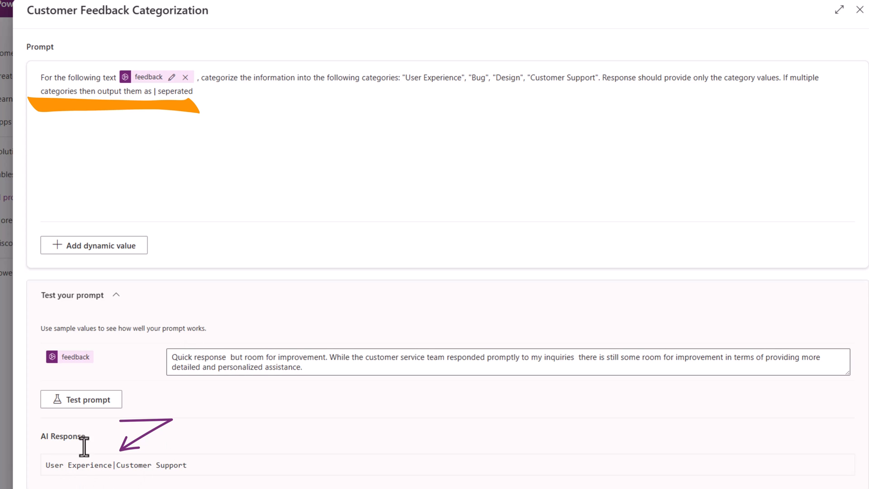